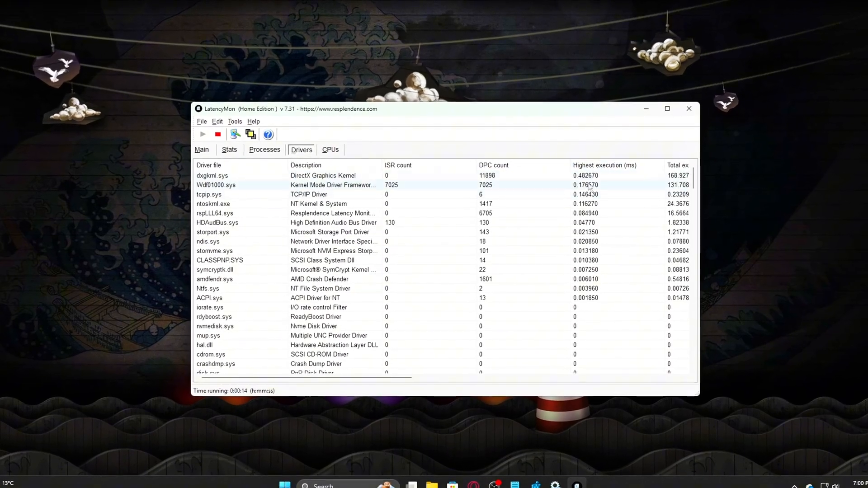
Step: Review the LatencyMon summary and per-driver execution times before tweaking
click(202, 149)
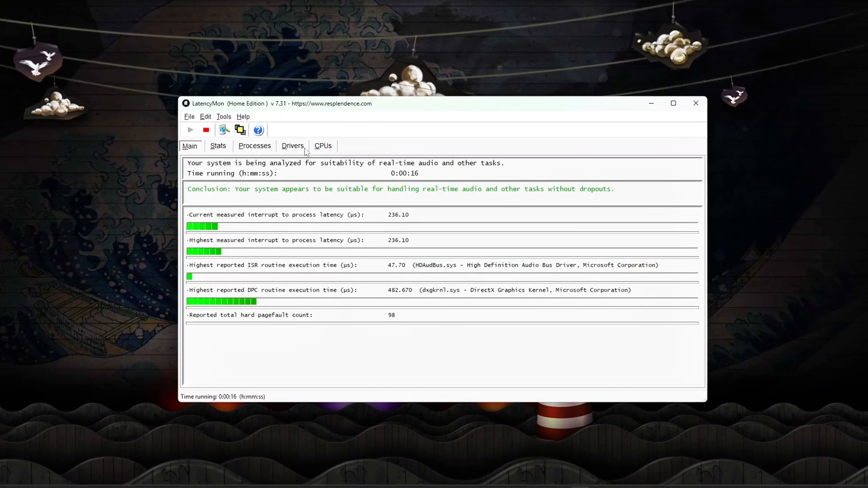
click(293, 145)
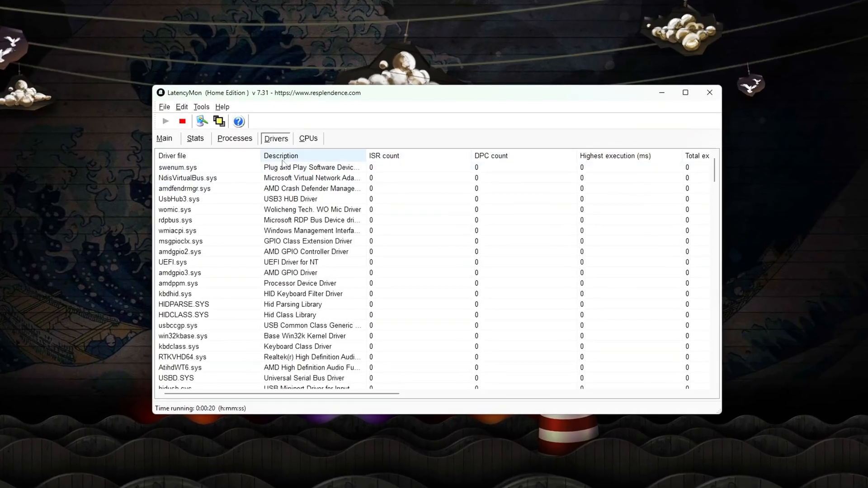
click(301, 135)
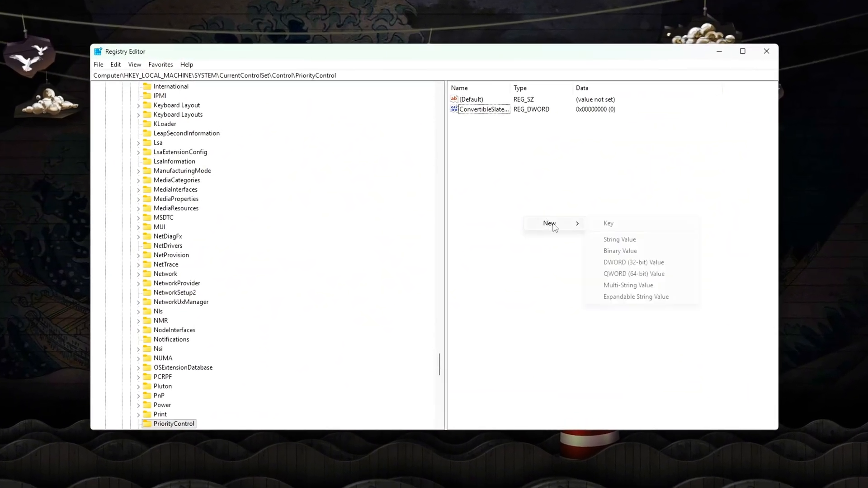
Step: Add a DWORD named Win32PrioritySeparation under PriorityControl and open it for editing
click(633, 263)
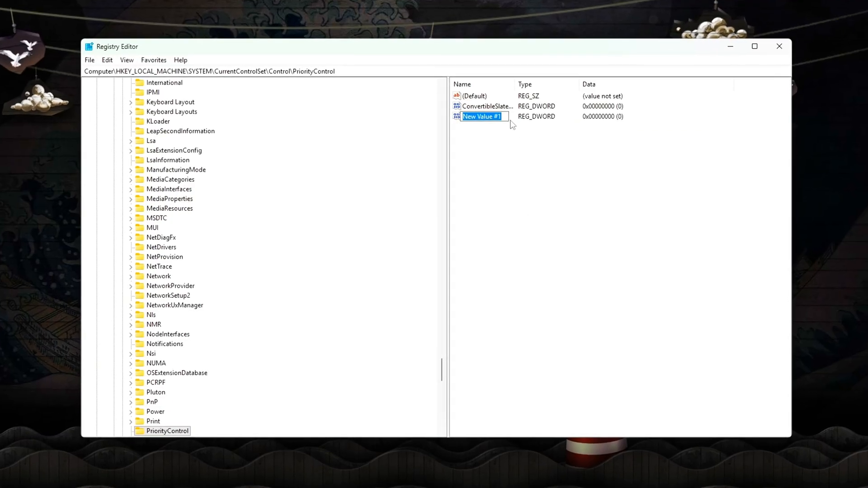
text(Win32PrioritySeparation)
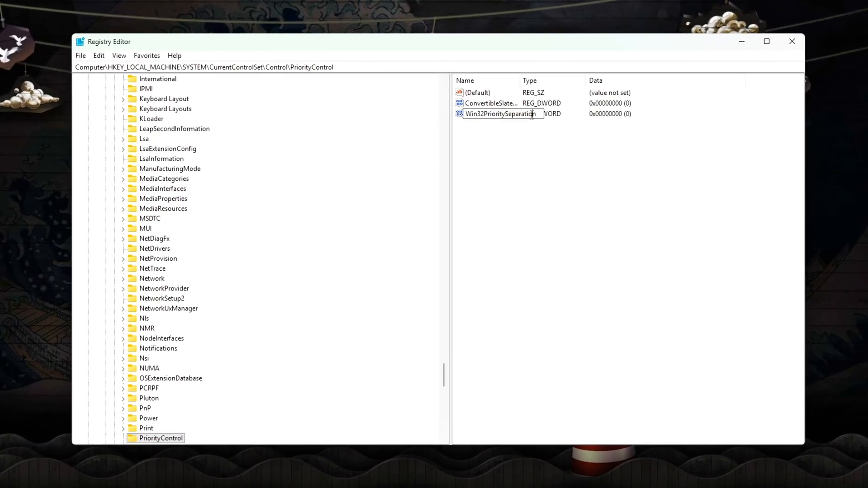
double_click(503, 114)
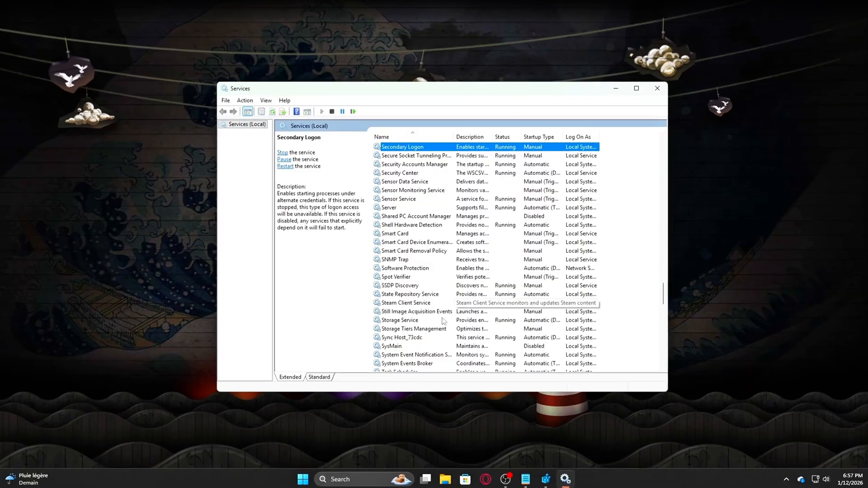
click(393, 346)
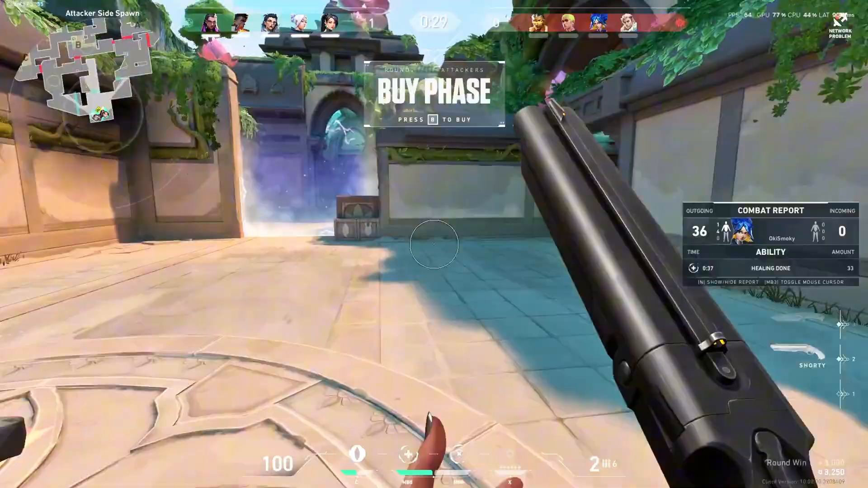
Step: Drop the Shorty during the buy phase and hold the knife
key(b)
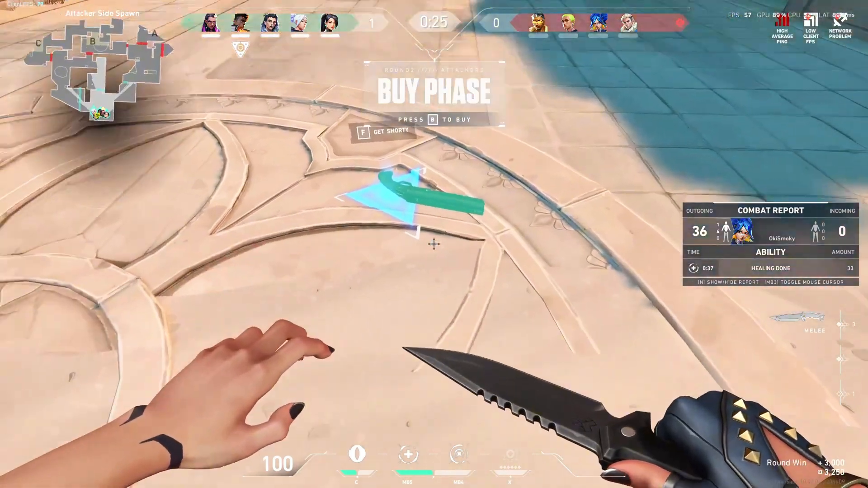
key(b)
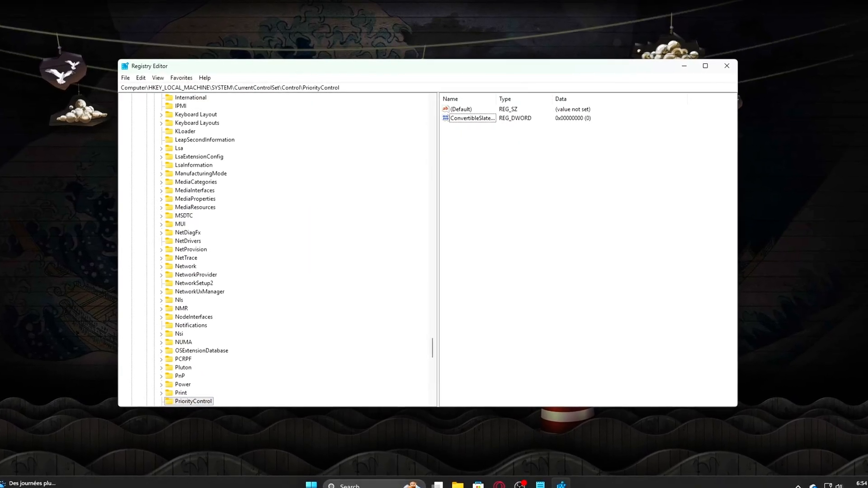
Step: Create the Win32PrioritySeparation DWORD under PriorityControl with decimal value 26
right_click(510, 218)
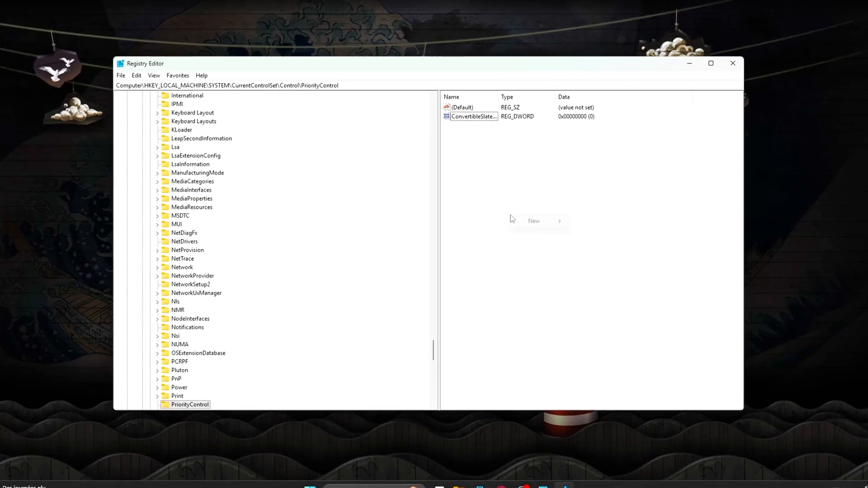
click(533, 220)
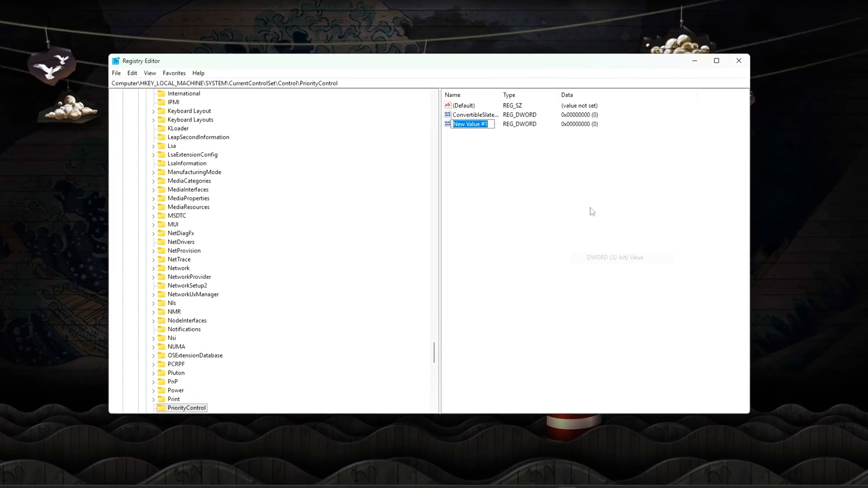
text(Win32PrioritySeparation)
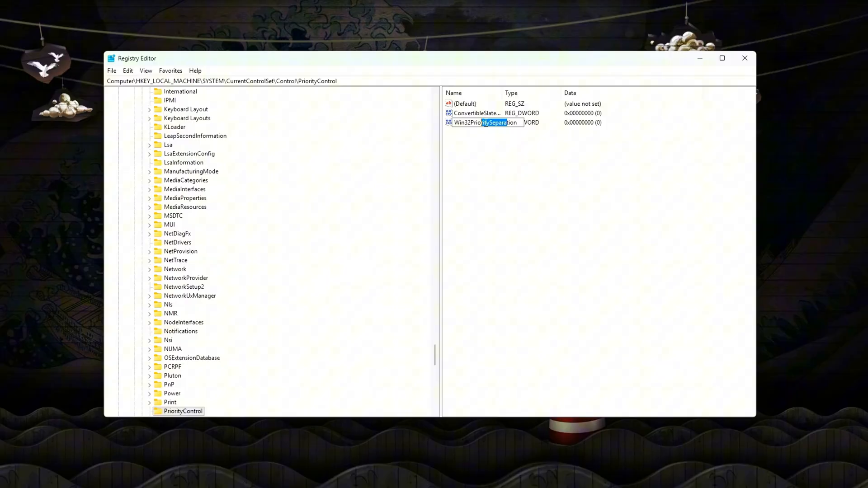
double_click(482, 123)
text(26)
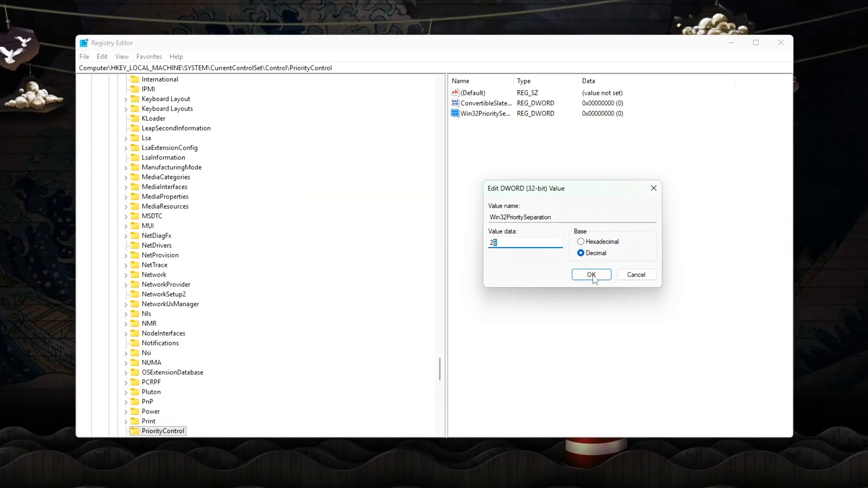
click(592, 275)
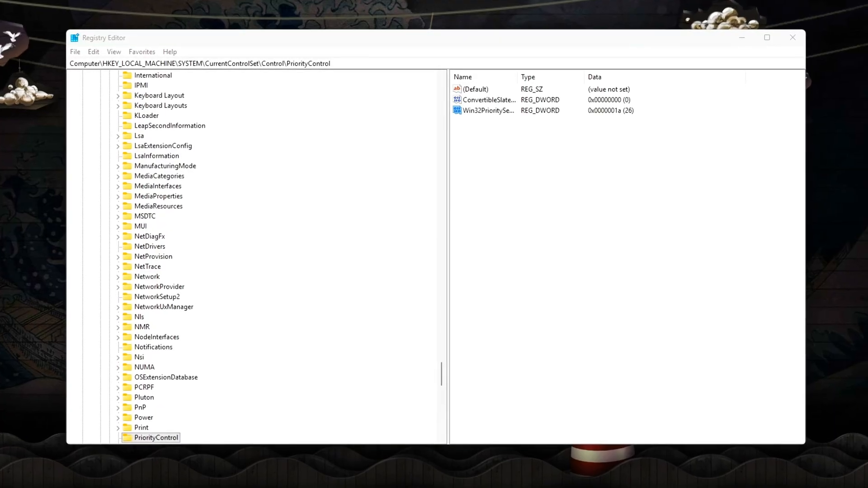
Step: Navigate to the Multimedia\SystemProfile key via the address bar
text(HKEY_LOCAL_MACHINE\SOFTWARE\Microsoft\Windows NT\CurrentVersion\Multimedia\SystemProfile)
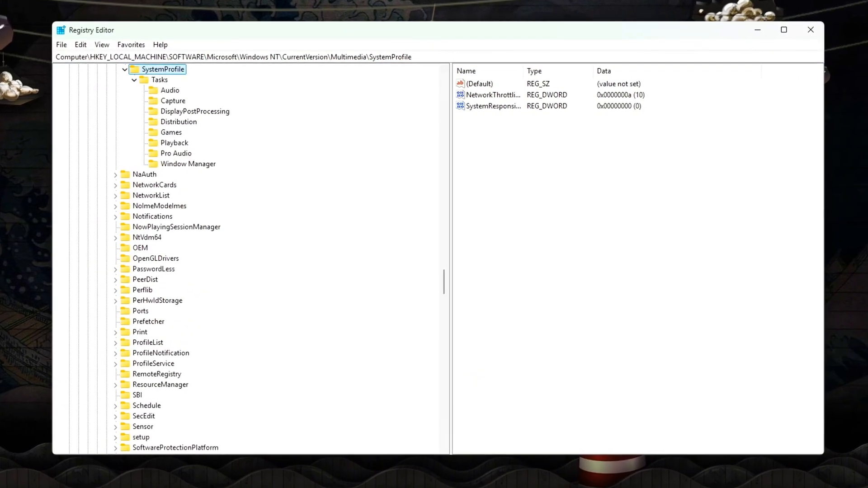
click(493, 105)
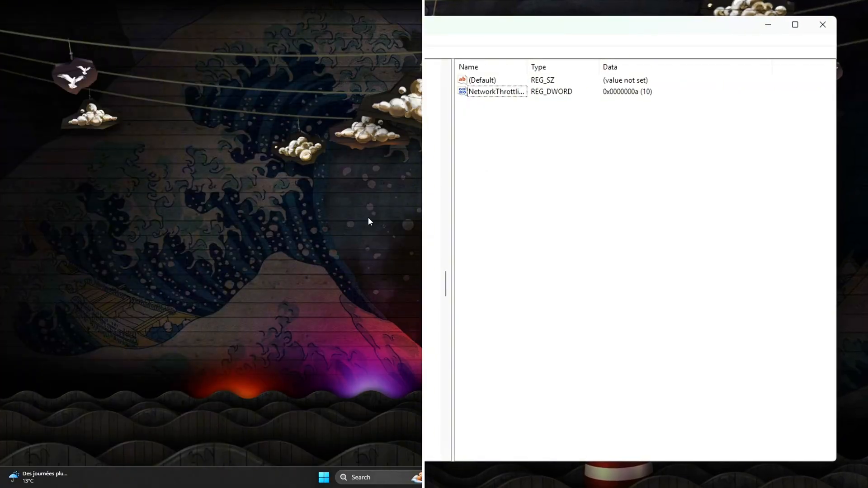
Step: Launch regedit from the Win+R Run dialog
click(823, 25)
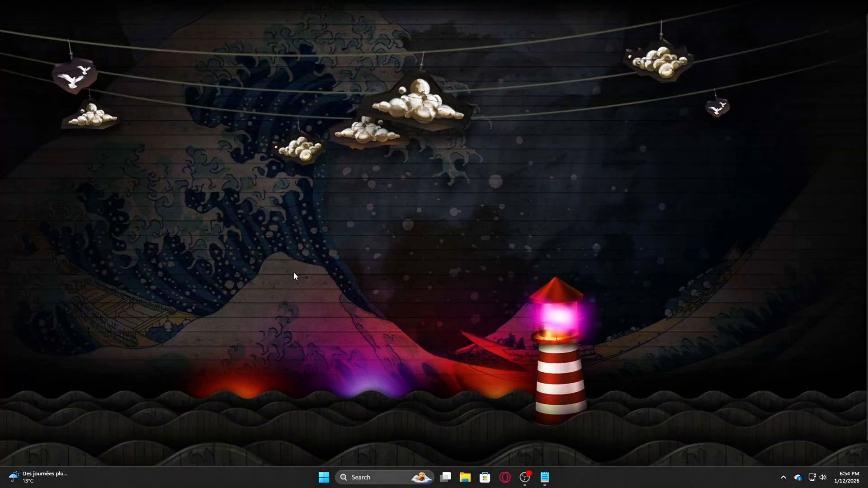
key(Win+r)
text(regedit)
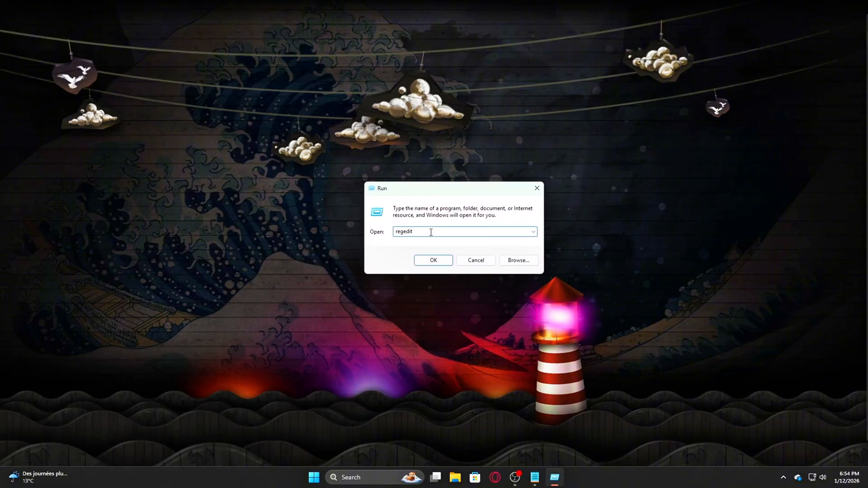
mouse_move(456, 293)
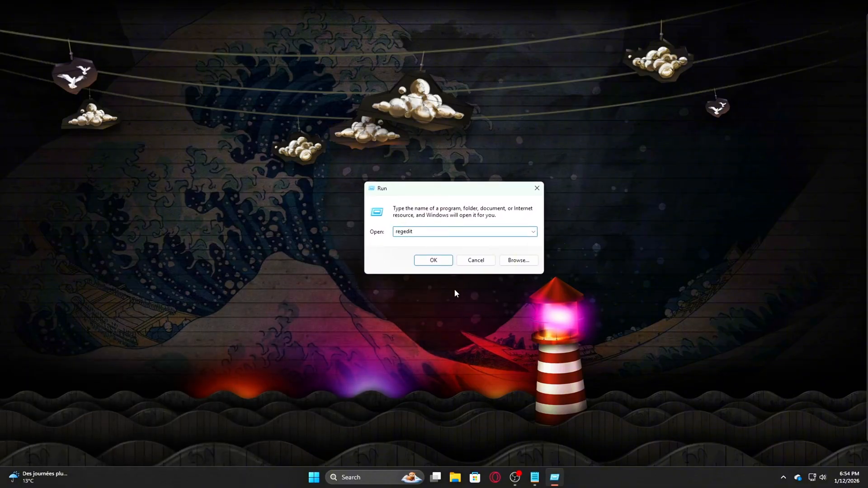
click(434, 260)
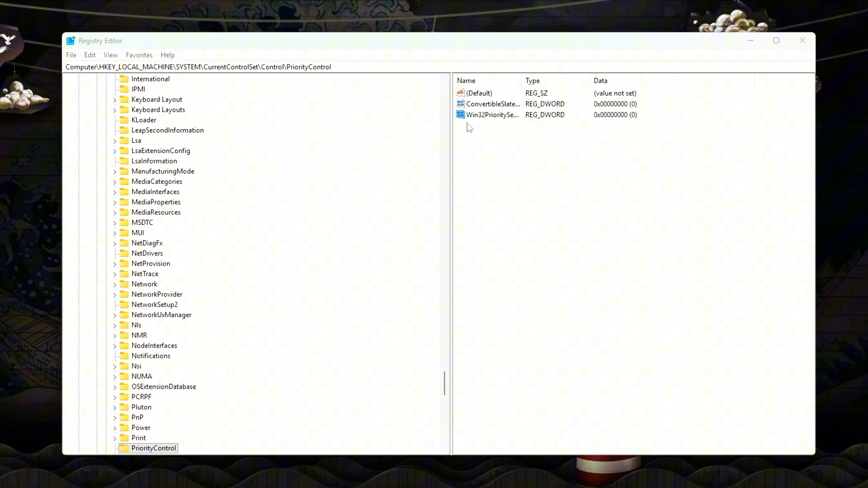
Step: Set Win32PrioritySeparation to decimal 26 and head to the Multimedia\SystemProfile key
double_click(490, 114)
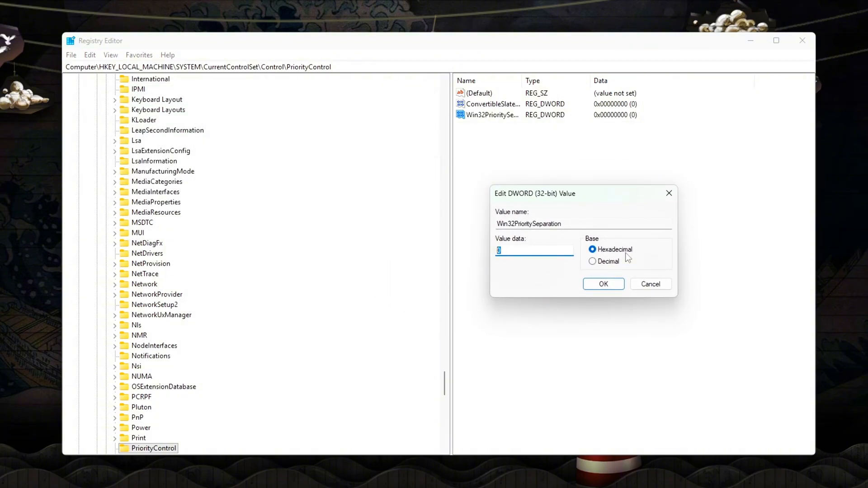
click(593, 262)
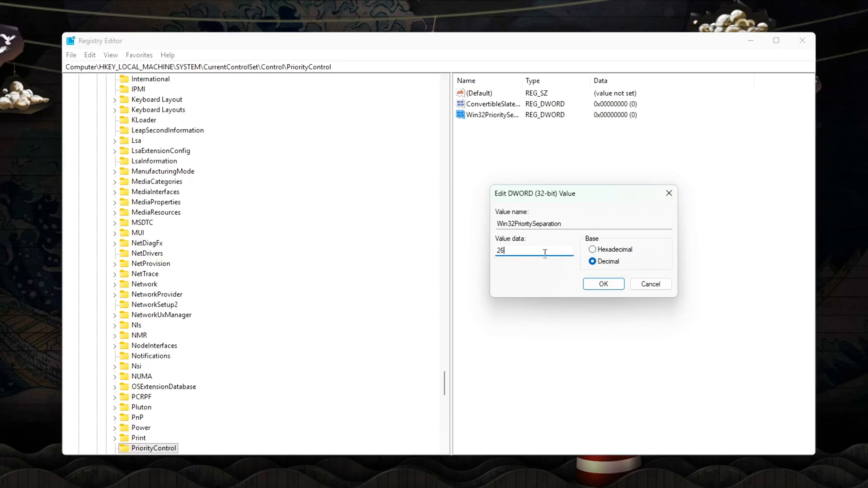
triple_click(534, 250)
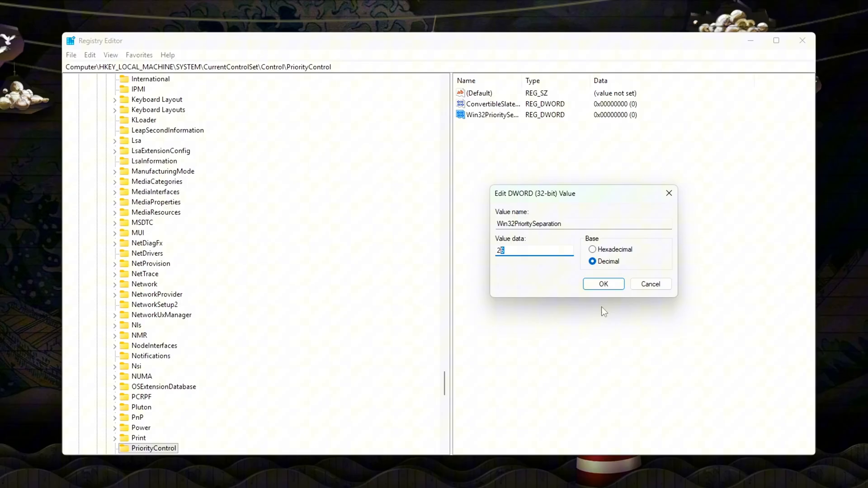
click(603, 284)
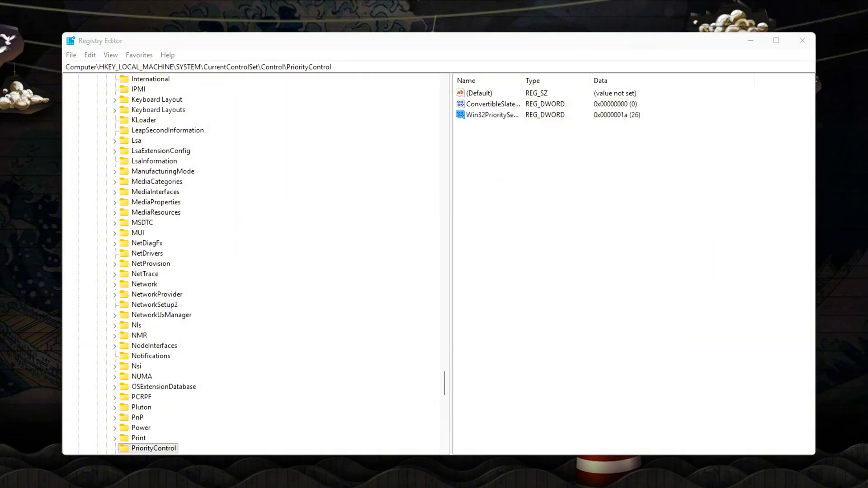
text(HKEY_LOCAL_MACHINE\SOFTWARE\Microsoft\Windows NT\CurrentVersion\Multimedia\SystemProfile)
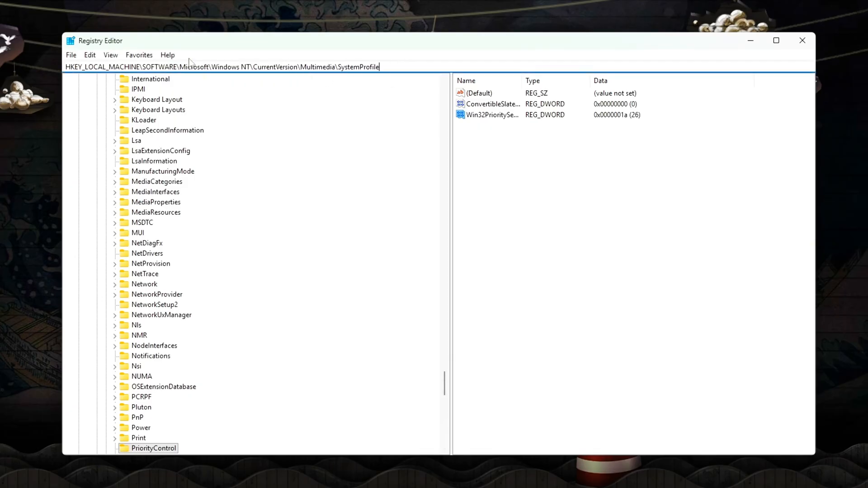
Step: Add a SystemResponsiveness DWORD set to decimal 0 under SystemProfile
drag(285, 66, 379, 66)
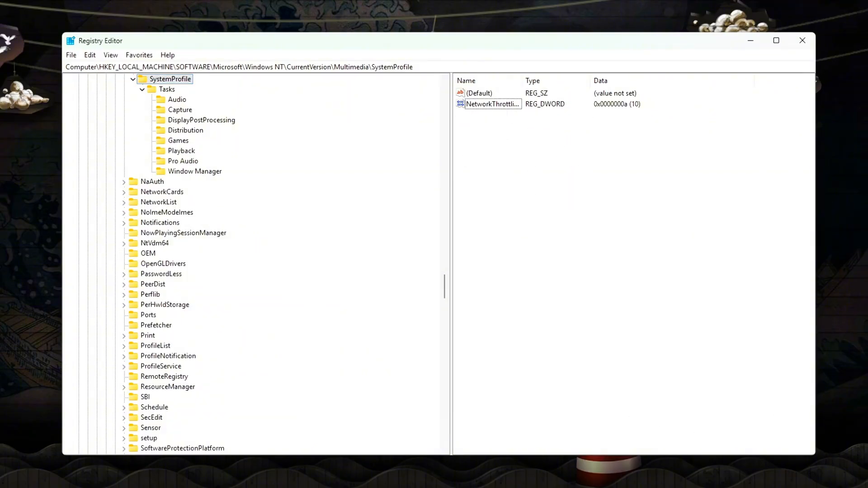
mouse_move(535, 222)
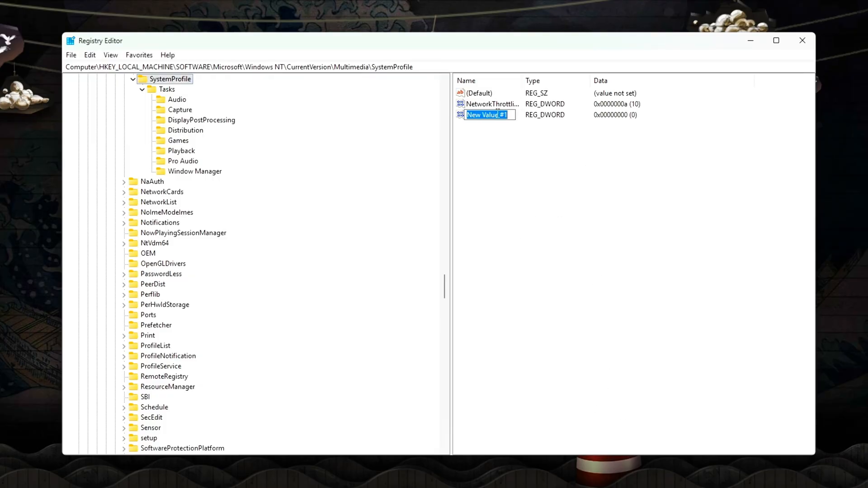
text(SystemResponsiveness)
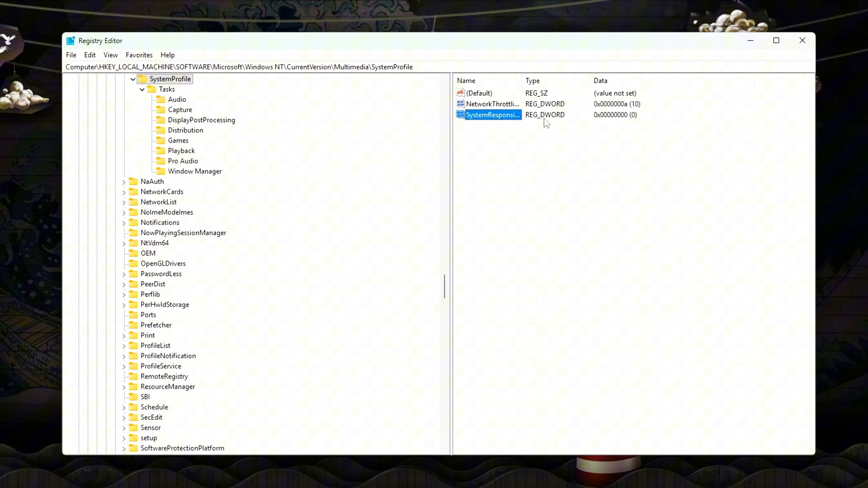
double_click(493, 115)
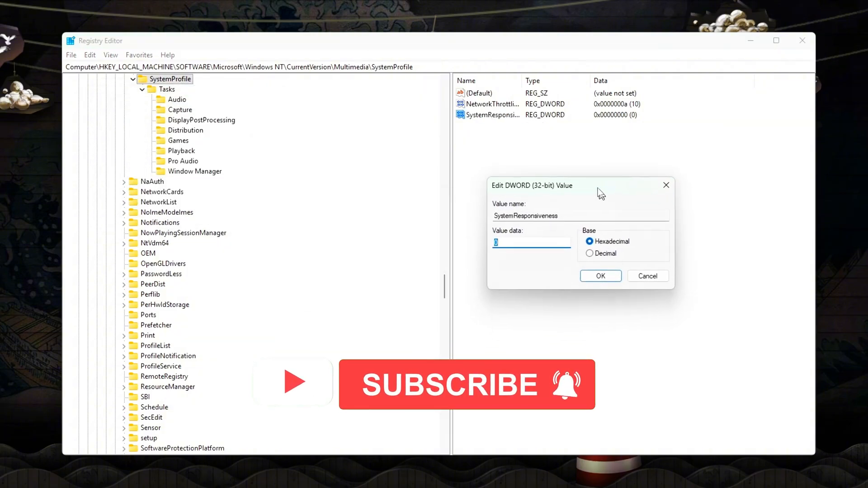
click(589, 253)
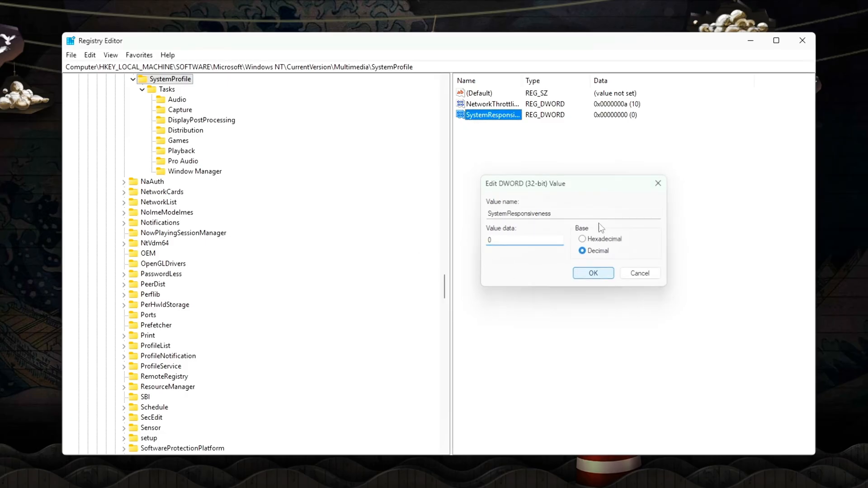
click(593, 274)
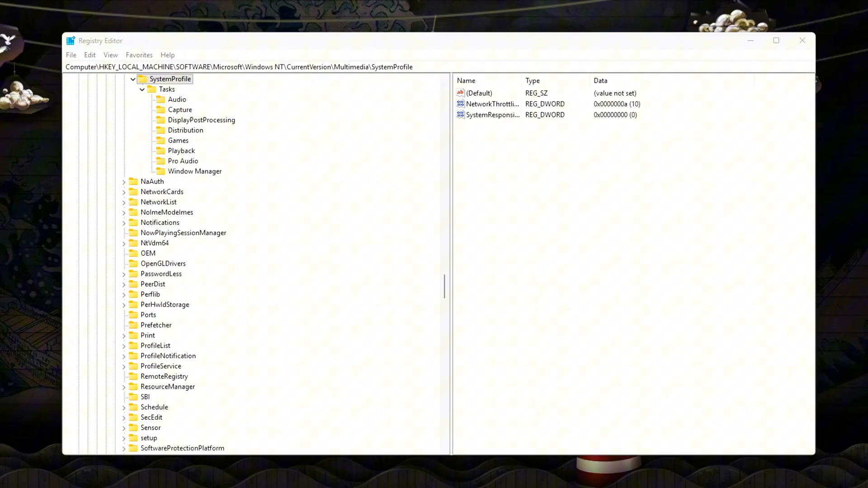
Step: Move to the Tasks\Games key
click(493, 115)
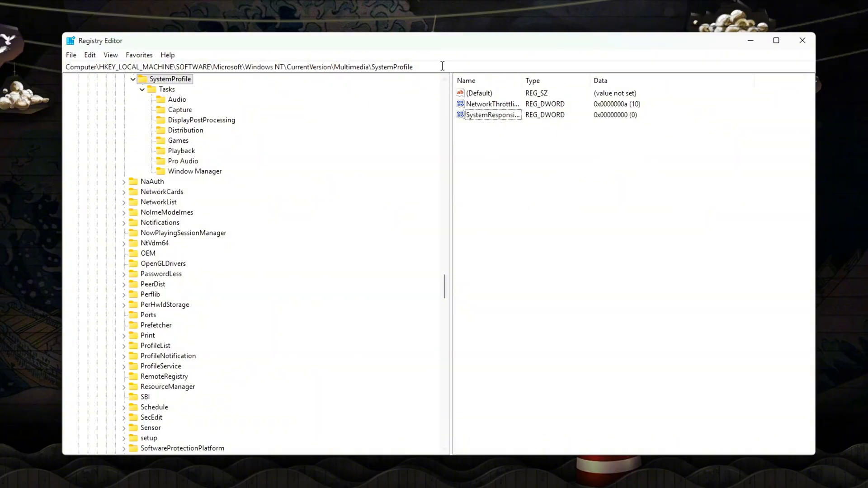
click(178, 140)
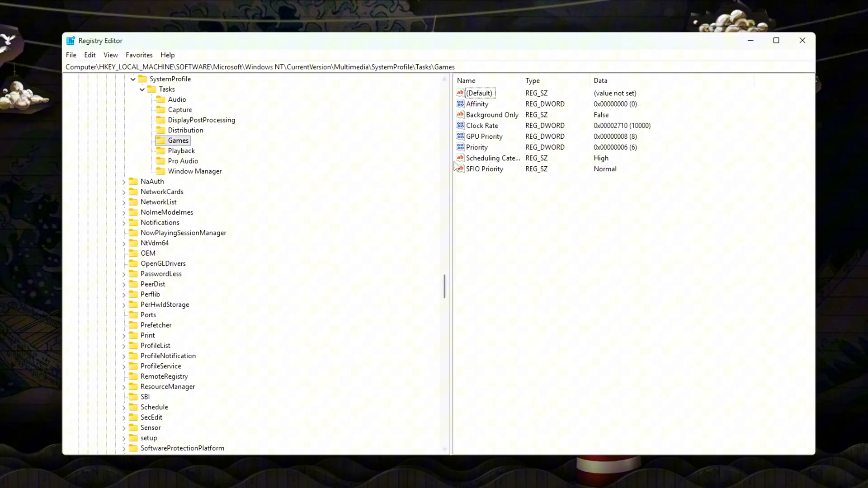
Step: Confirm the Games task keeps Scheduling Category High, Priority 6 and GPU Priority 8
double_click(493, 157)
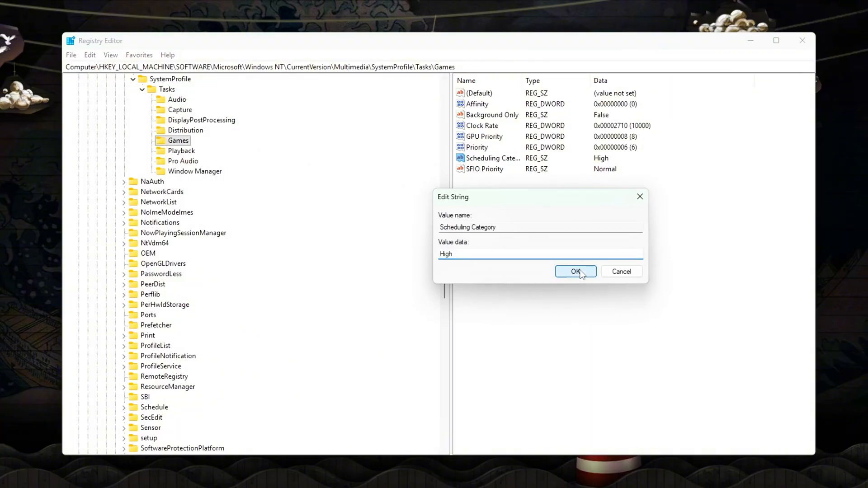
click(575, 272)
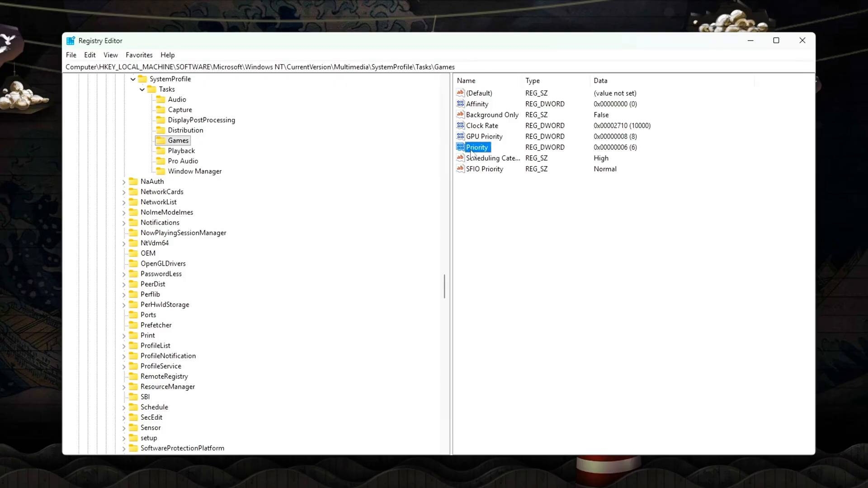
double_click(478, 147)
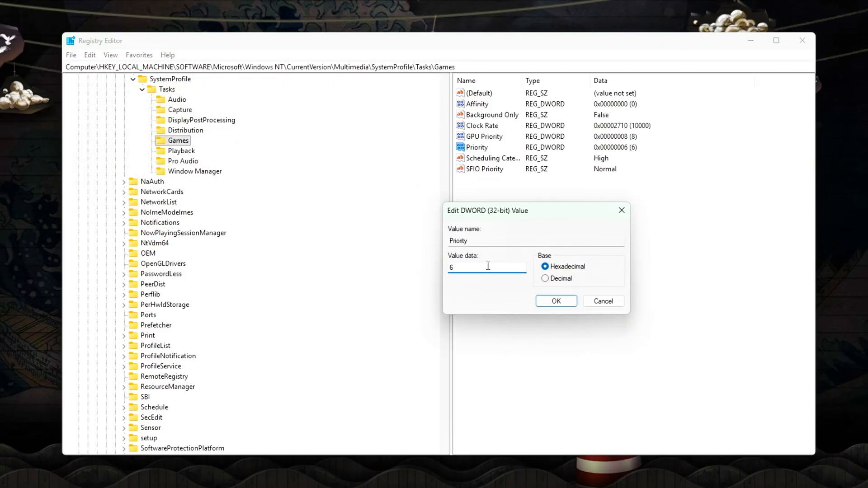
click(556, 301)
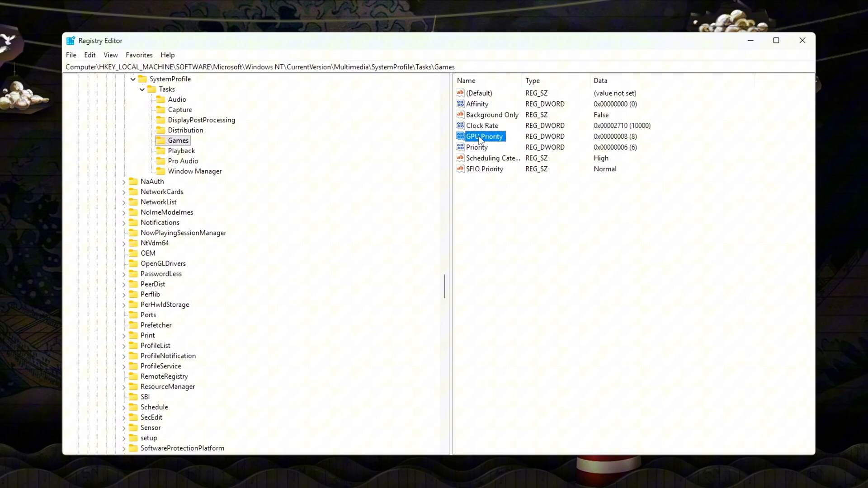
double_click(483, 135)
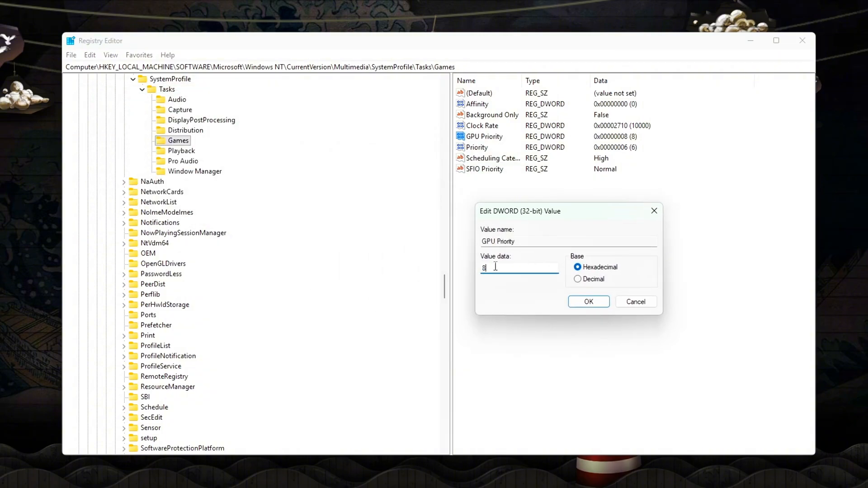
click(589, 302)
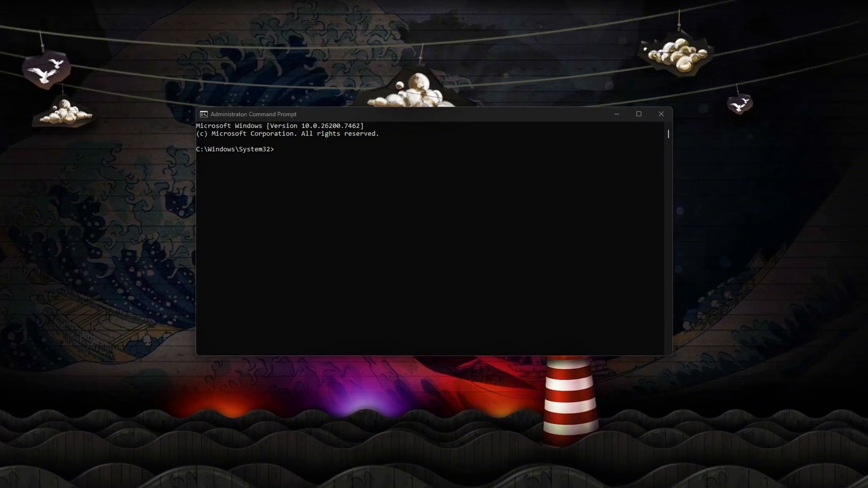
Step: Duplicate and activate the Ultimate Performance power scheme (e9a42b02-...) with powercfg
text(powercfg -duplicatescheme e9a42b02-d5df-448d-aa00-03f14749eb61)
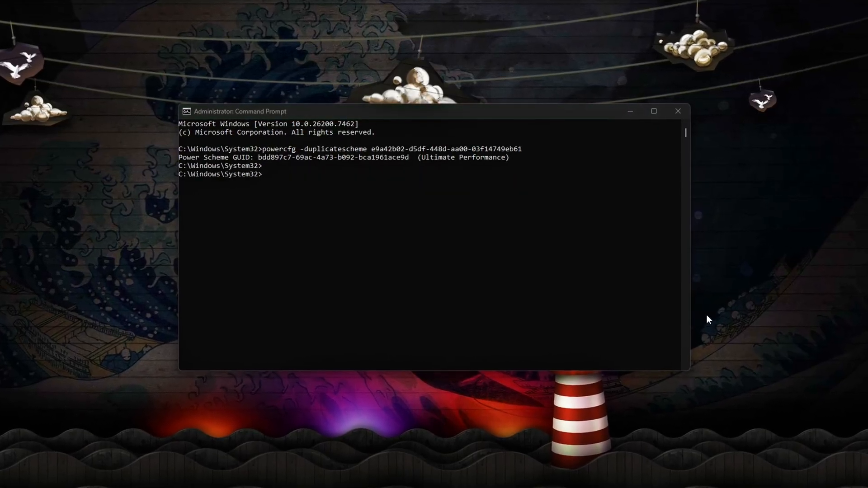
text(powercfg /setactive e9a42b02-d5df-448d-aa00-03f14749eb61)
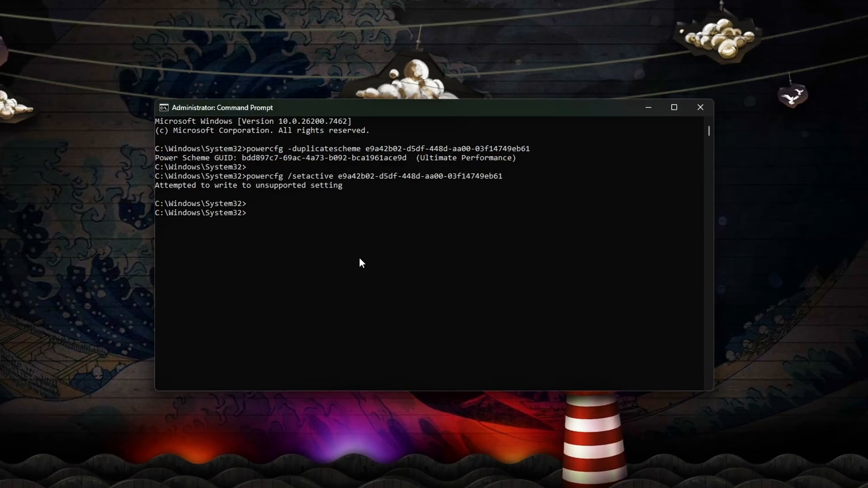
Step: Set PROCTHROTTLEMIN/MAX to 100 and PERFBOOSTMODE to 0, then close the prompt
text(powercfg /setacvalueindex scheme_current sub_processor PROCTHROTTLEMIN 100)
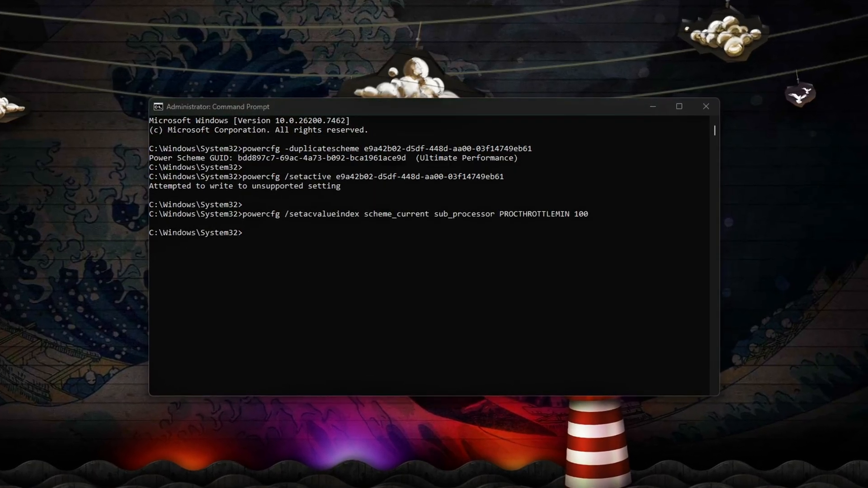
text(powercfg /setacvalueindex scheme_current sub_processor PROCTHROTTLEMAX 100)
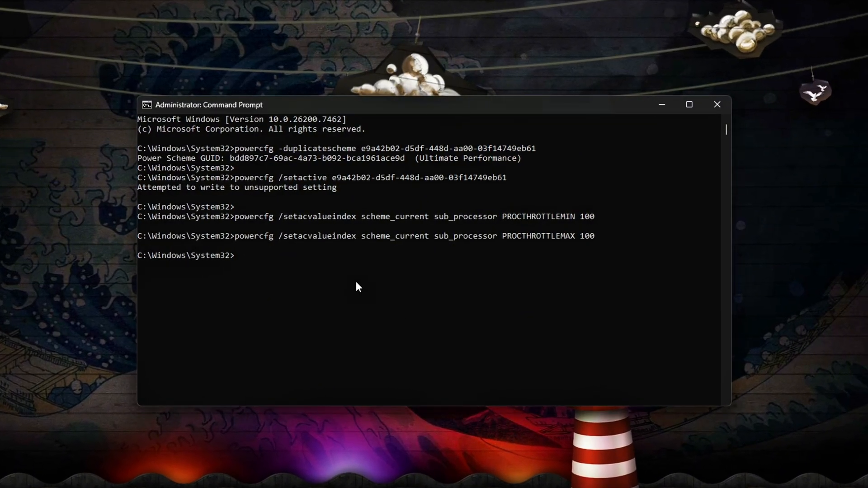
text(powercfg /setacvalueindex scheme_current sub_processor PERFBOOSTMODE 0)
text(powercfg /setactive scheme_current)
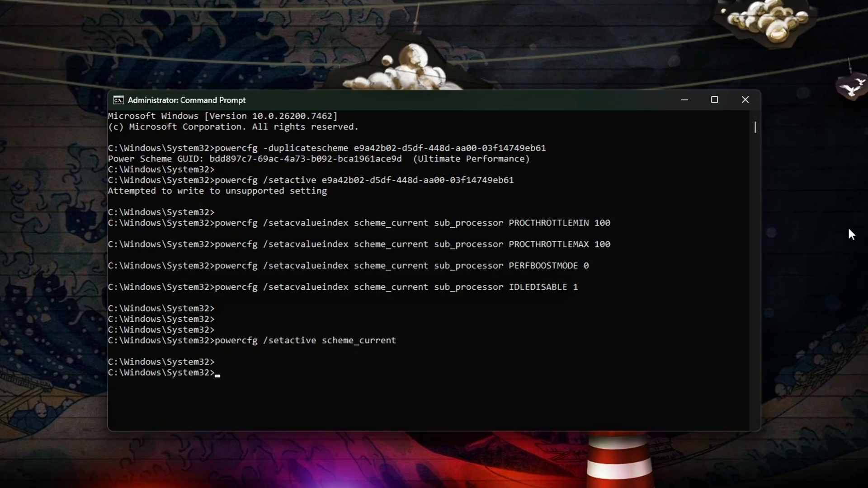
click(745, 100)
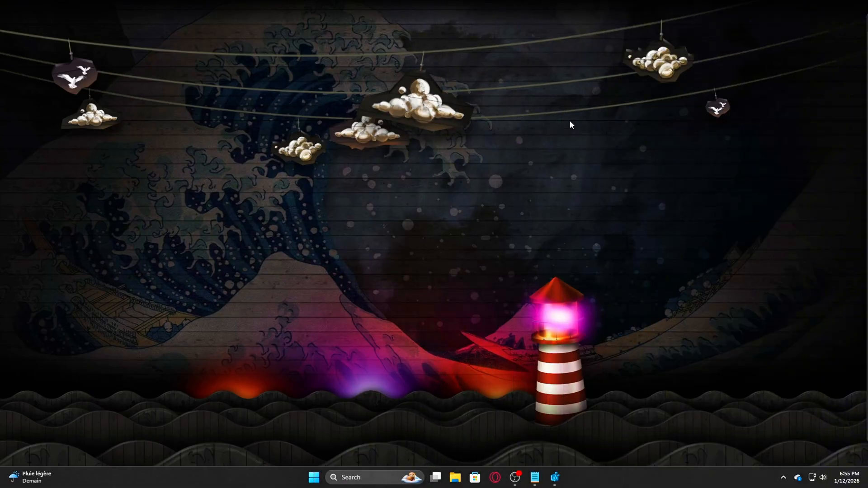
Step: Reopen an administrator Command Prompt and rerun the duplicatescheme and PROCTHROTTLEMIN 100 commands
text(cmd)
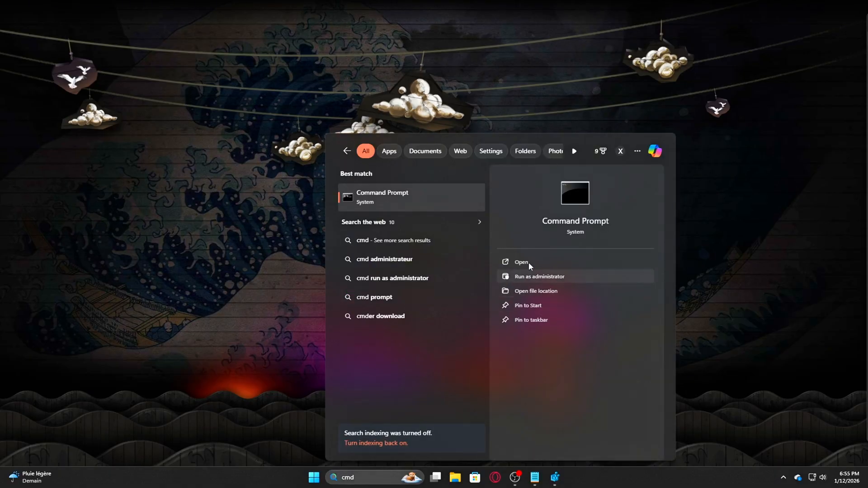
click(539, 277)
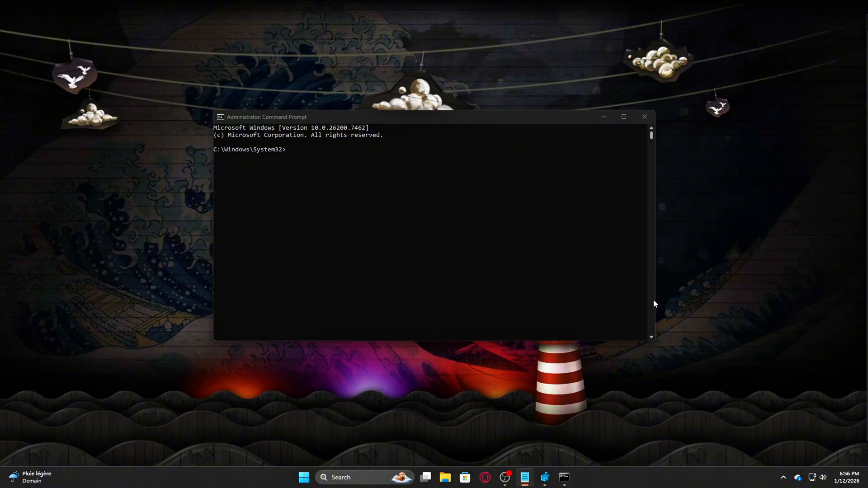
text(powercfg -duplicatescheme e9a42b02-d5df-448d-aa00-03f14749eb61)
text(powercfg /setactive e9a42b02-d5df-448d-aa00-03f14749eb61)
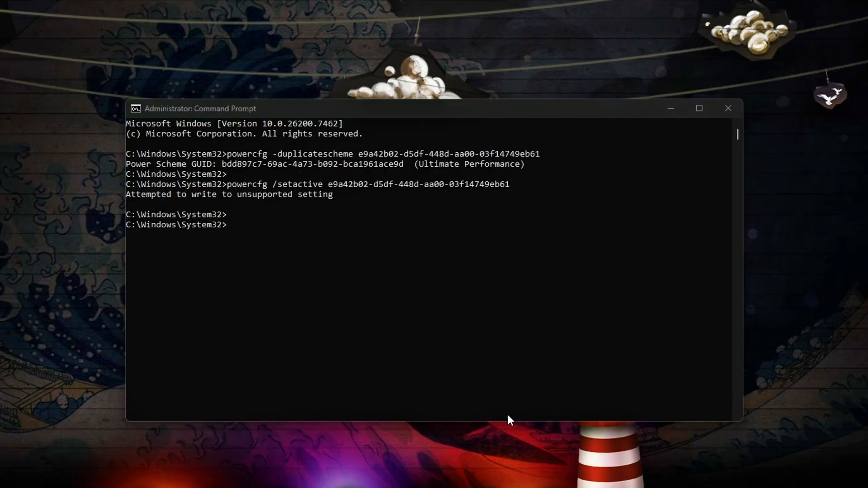
text(powercfg /setacvalueindex scheme_current sub_processor PROCTHROTTLEMIN 100)
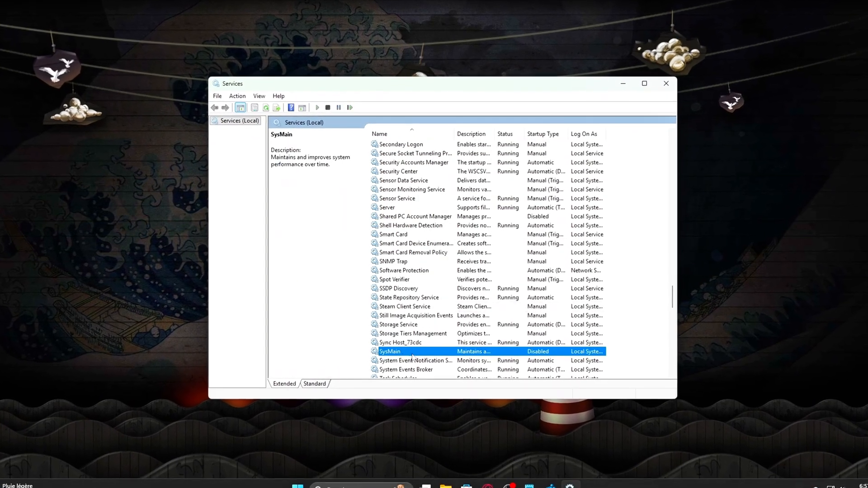
Step: Set the SysMain and telemetry services' startup type to Disabled
double_click(390, 351)
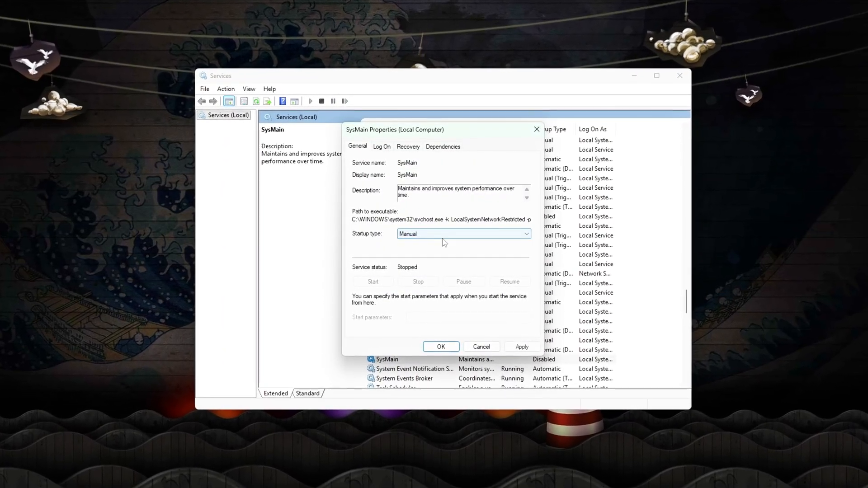
click(463, 233)
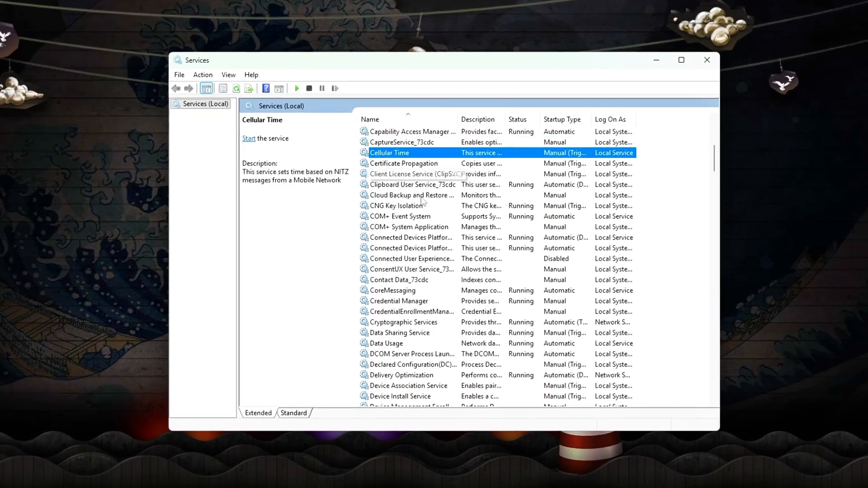
click(409, 248)
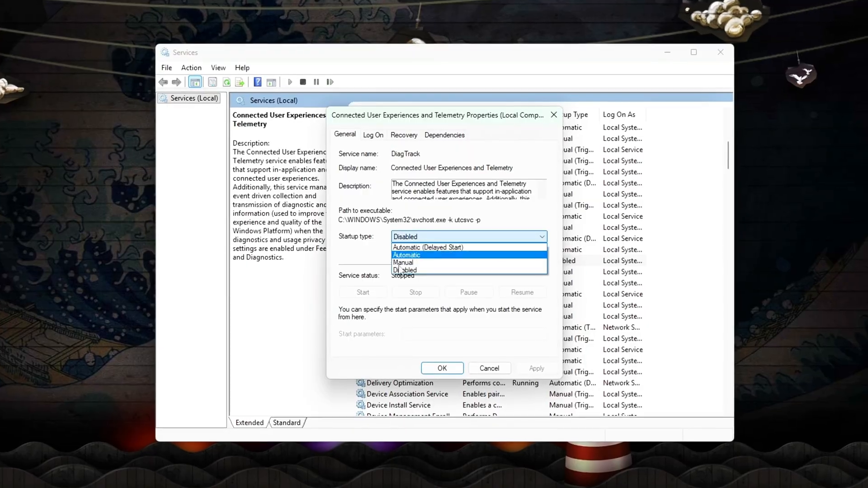
click(405, 270)
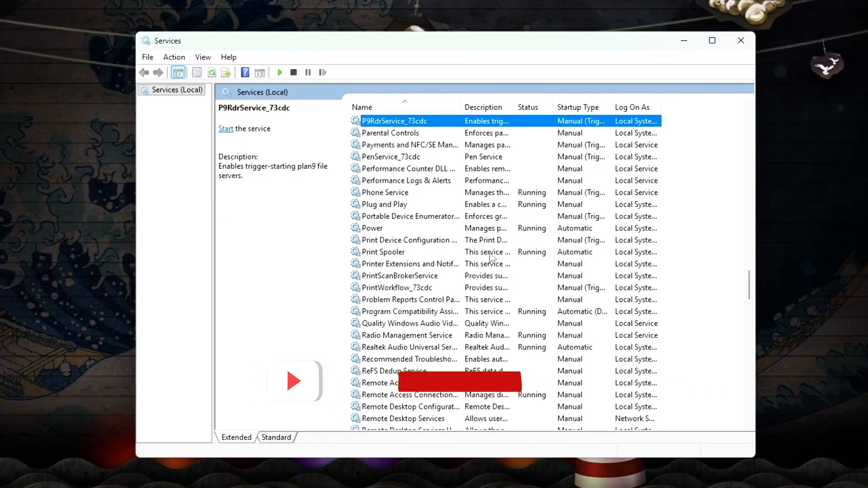
Step: Close the Services console
click(408, 168)
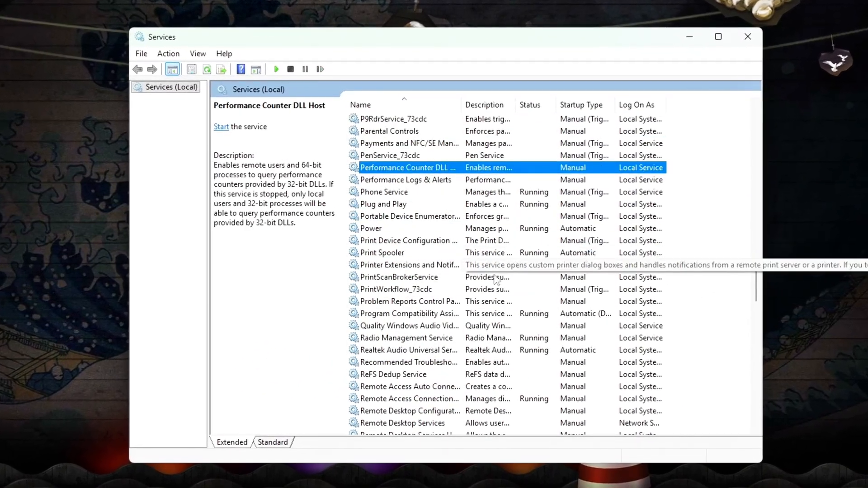
click(747, 36)
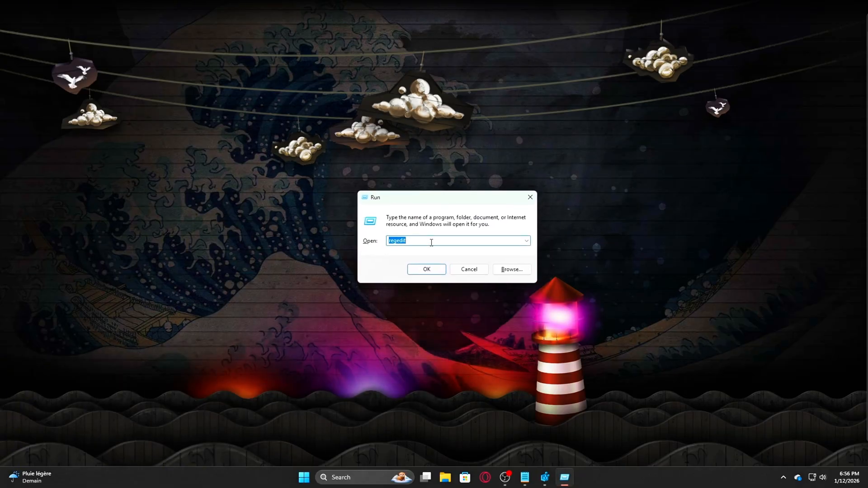
Step: Reopen the services list via services.msc from the Run dialog
text(services.msc)
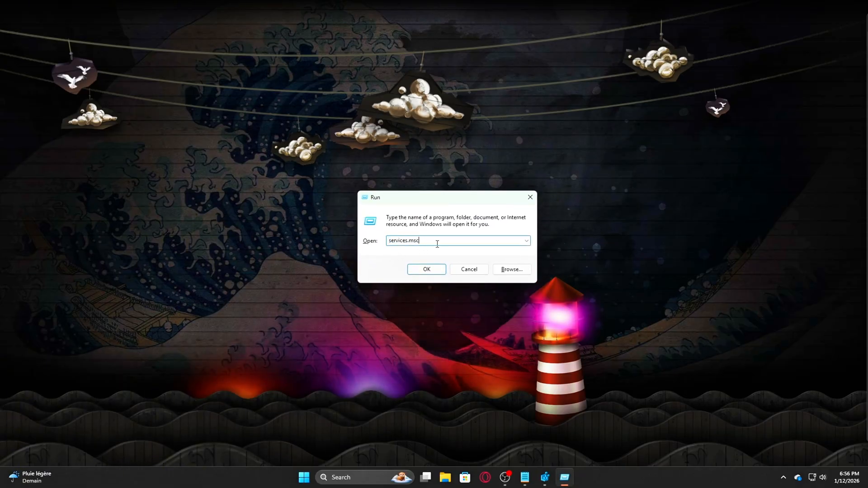
click(426, 269)
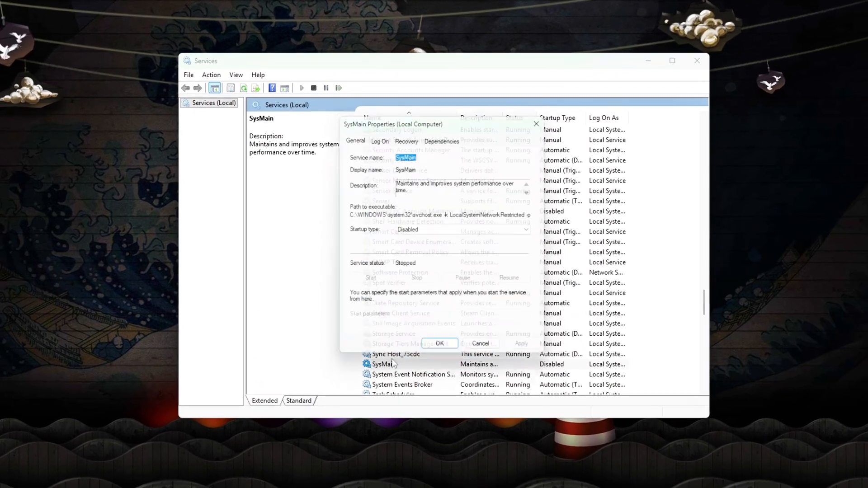
Step: Set SysMain's Startup type to Disabled and confirm
click(470, 229)
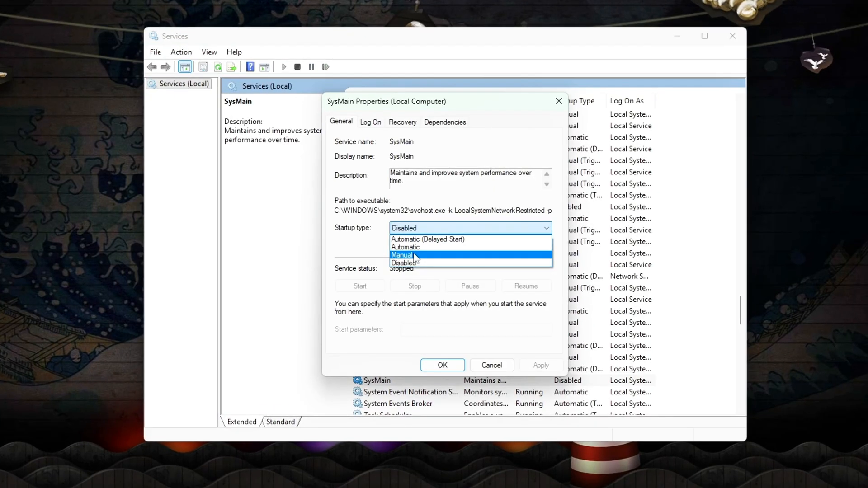
click(416, 262)
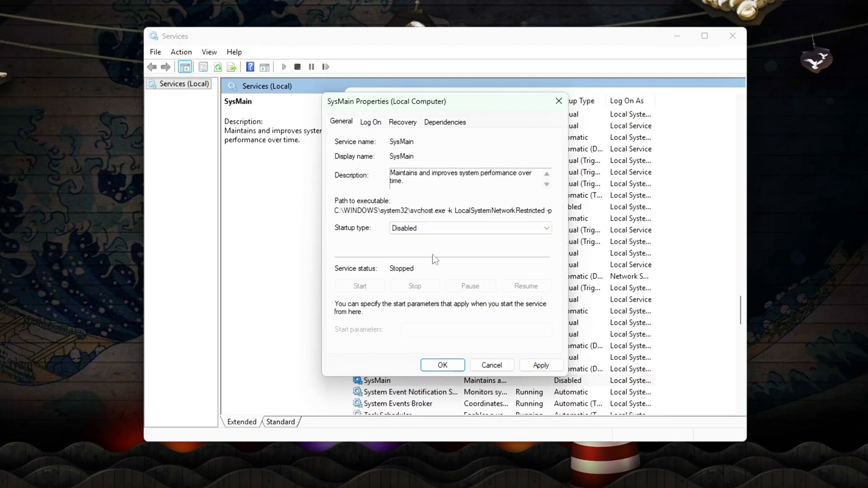
mouse_move(416, 264)
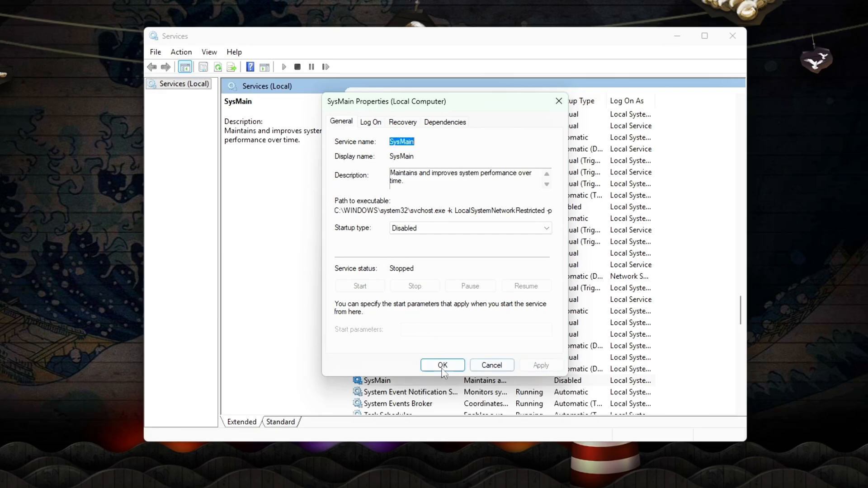
click(442, 364)
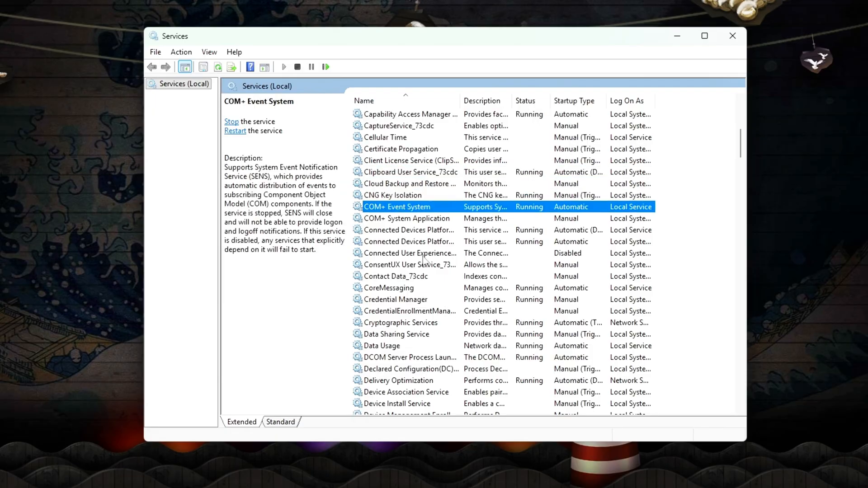
Step: Review the telemetry service's properties and browse nearby services in the list
double_click(408, 254)
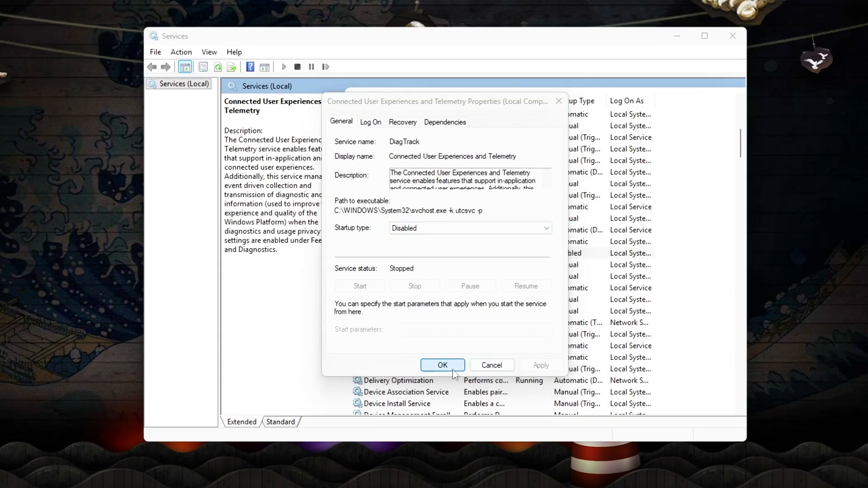
click(442, 364)
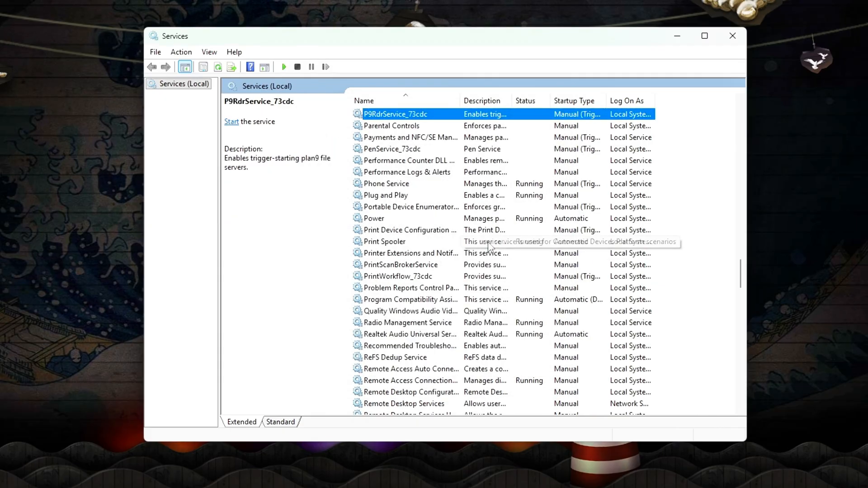
click(374, 218)
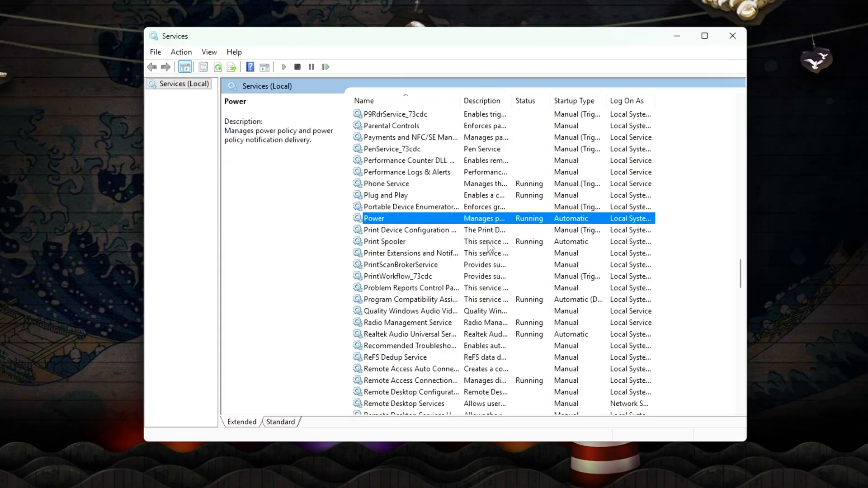
click(408, 161)
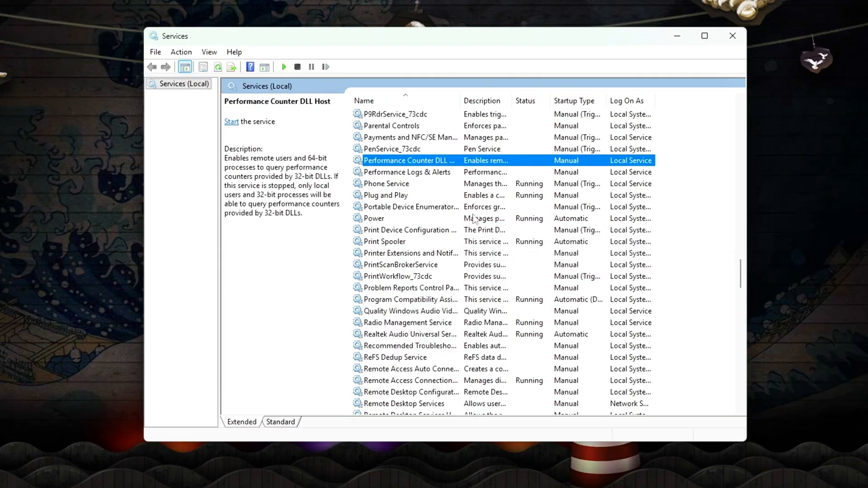
mouse_move(412, 186)
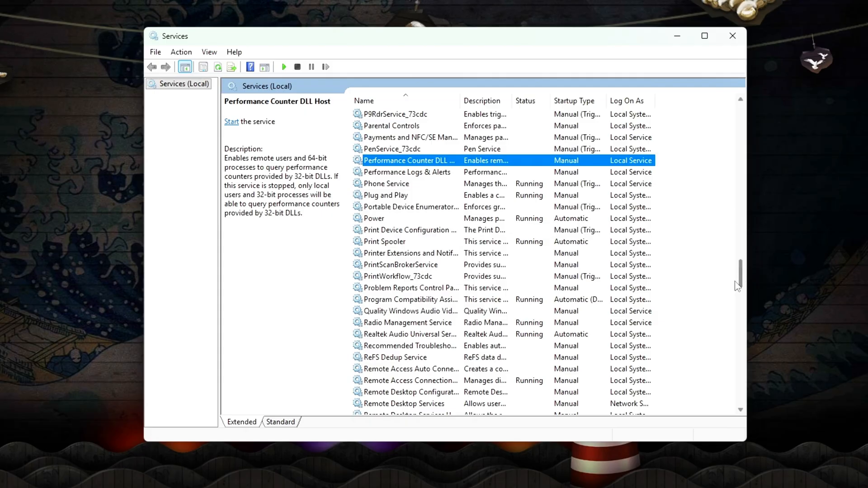
Step: Stop the Program Compatibility Assistant Service from its properties and confirm
double_click(411, 299)
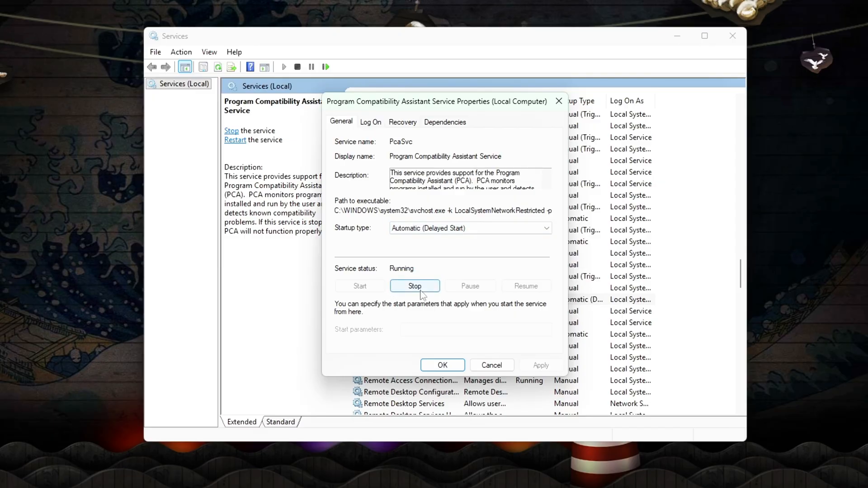
click(414, 286)
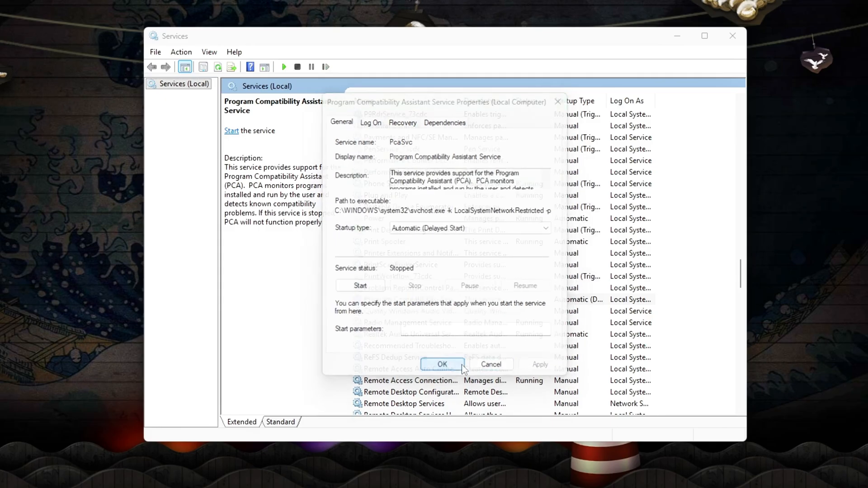
click(443, 364)
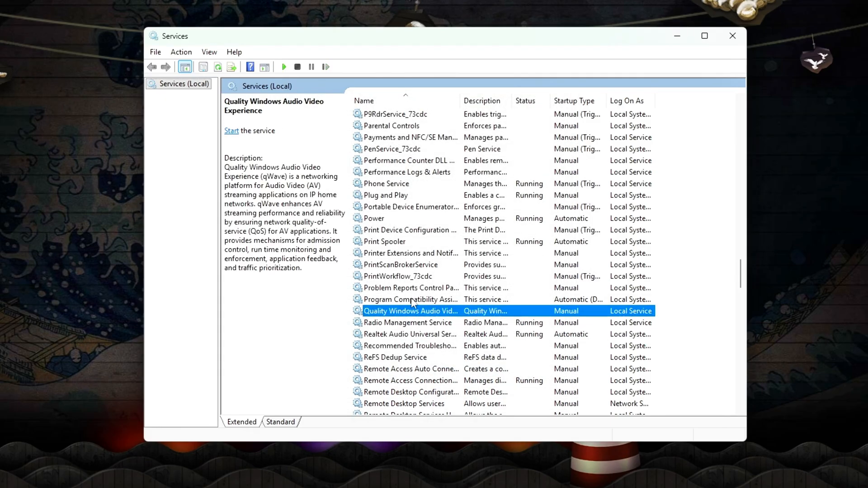
click(411, 300)
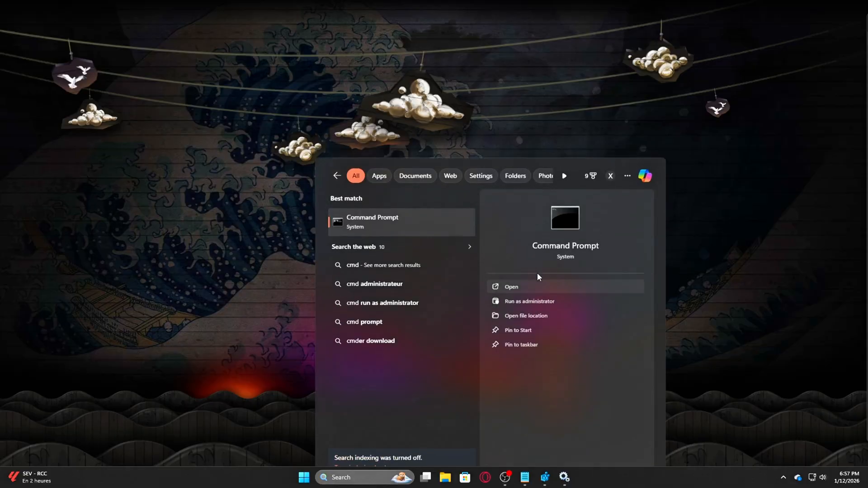
Step: Launch Command Prompt with administrator rights from the Start menu search
click(530, 301)
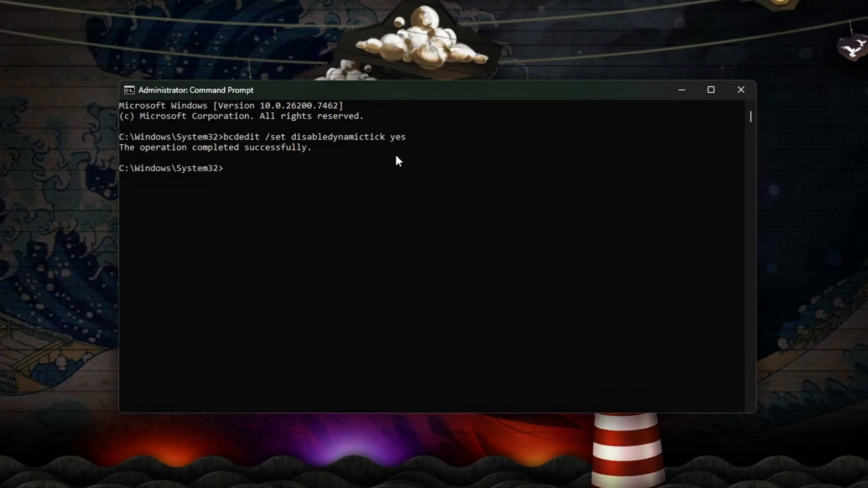
mouse_move(289, 131)
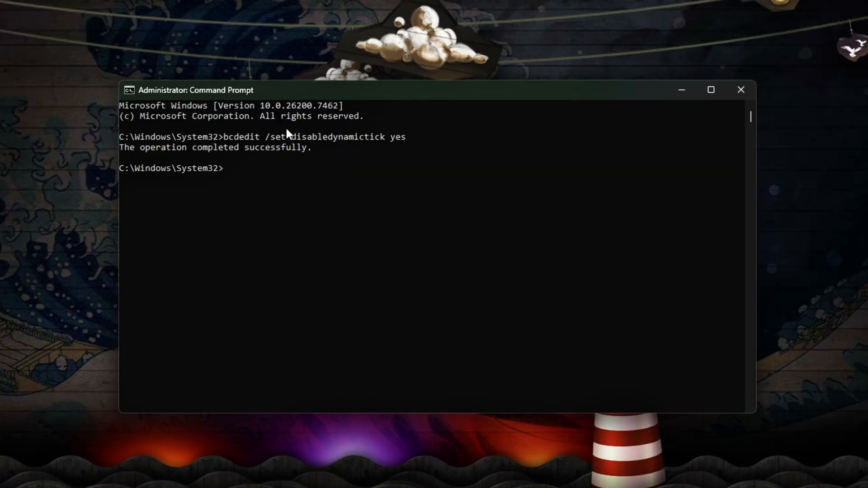
Step: Verify boot settings with bcdedit, then set useplatformclock yes and disabledynamictick yes
text(bcdedit)
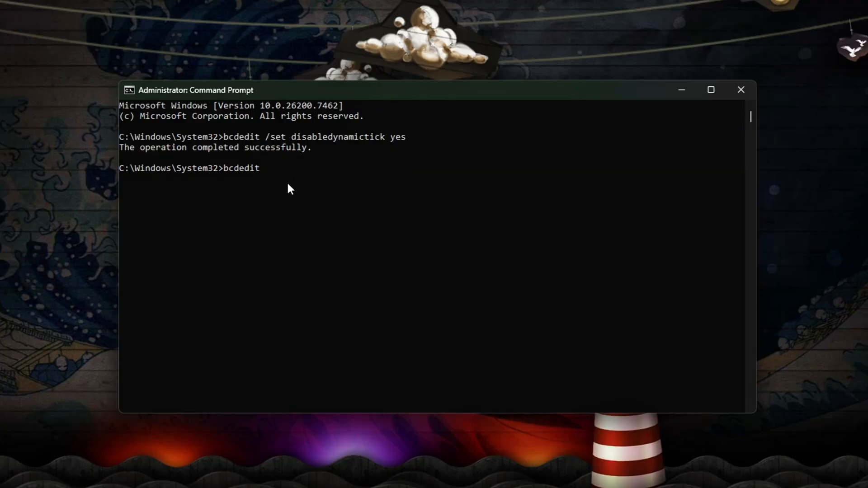
key(Enter)
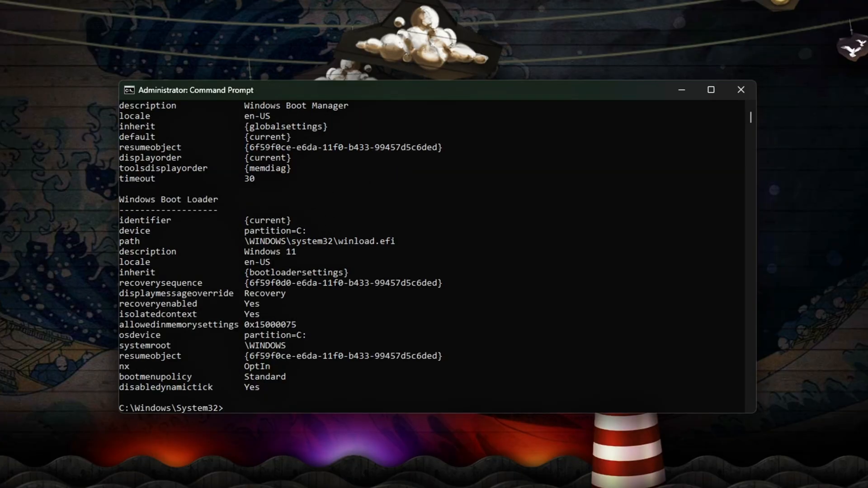
mouse_move(472, 294)
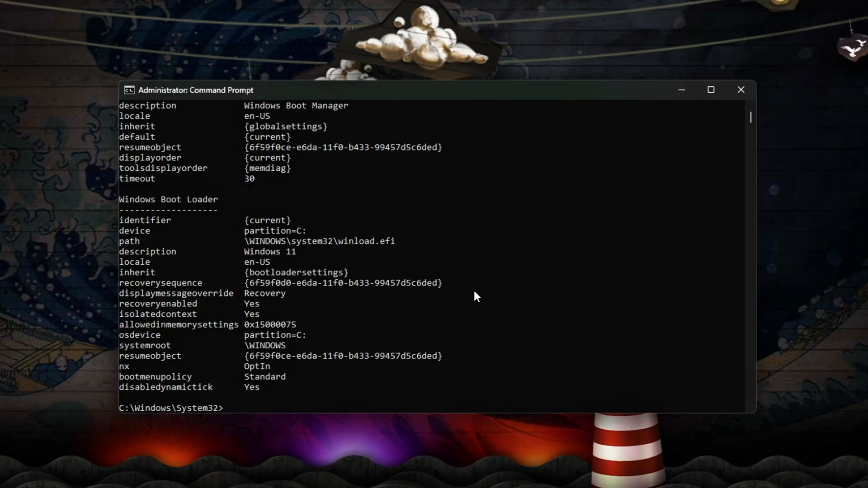
text(bcdedit /set useplatformclock yes)
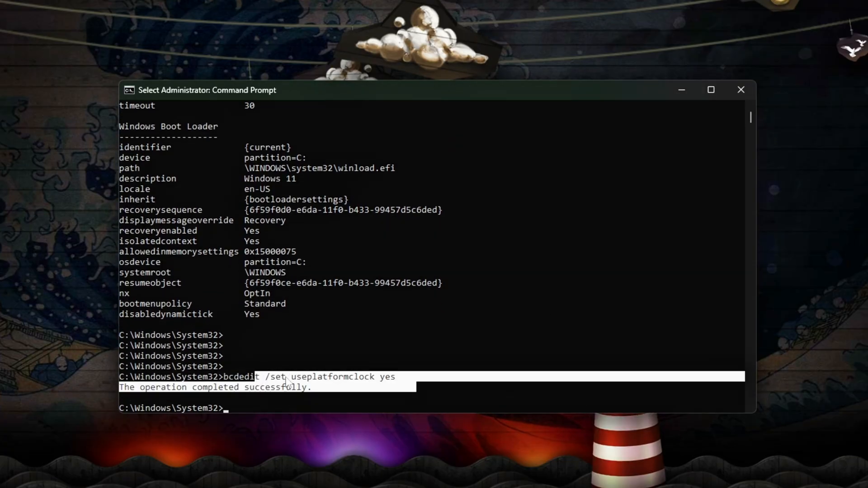
text(bcdedit /set disabledynamictick yes)
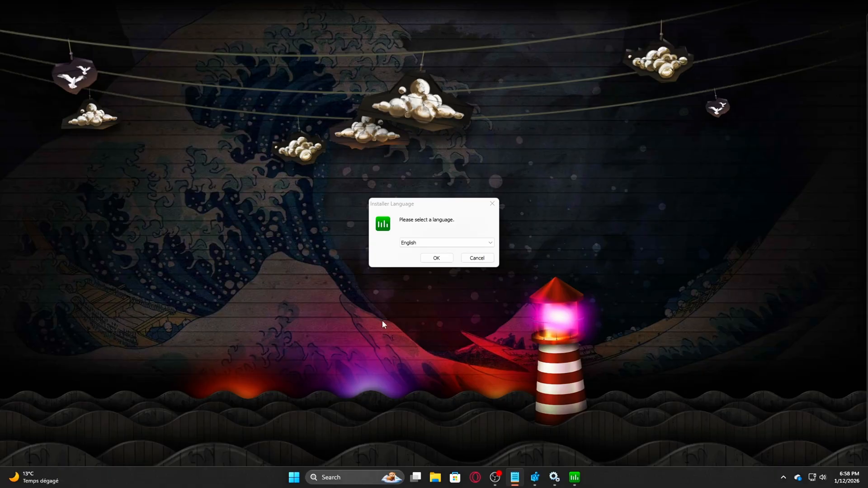
Step: Finish the Process Lasso install with default components so the program launches
click(437, 258)
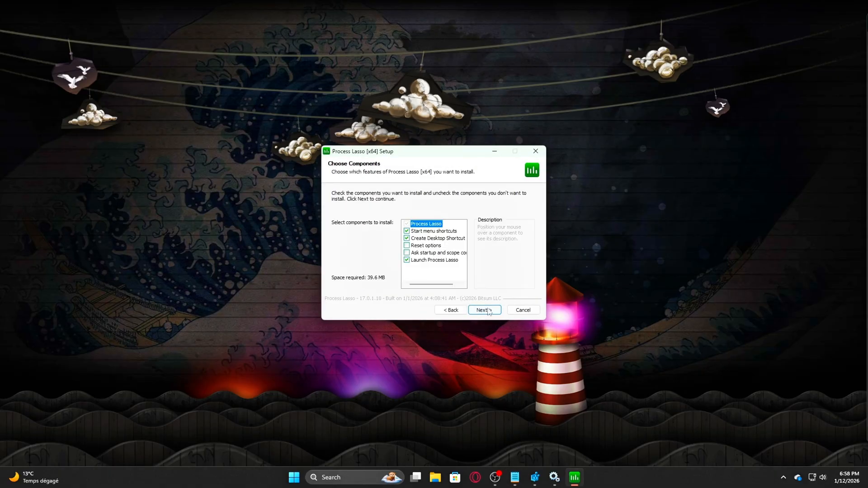
click(484, 310)
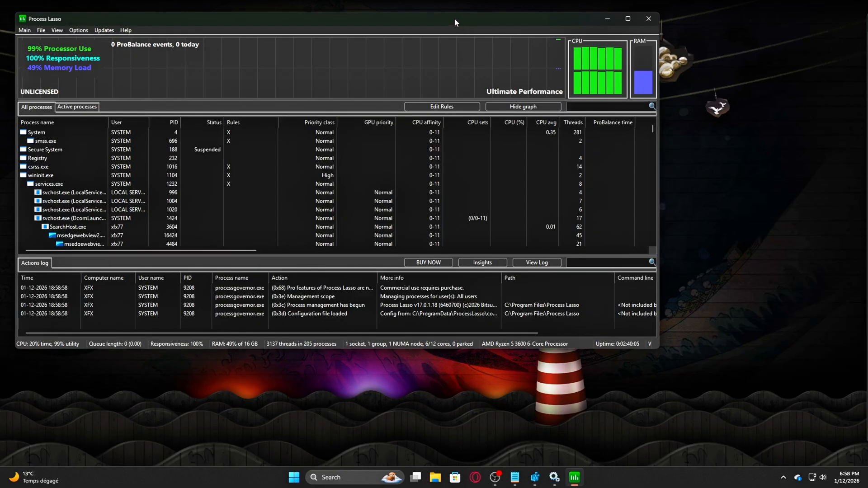
Step: Drag the Process Lasso window edge to make the window larger
drag(455, 18, 514, 67)
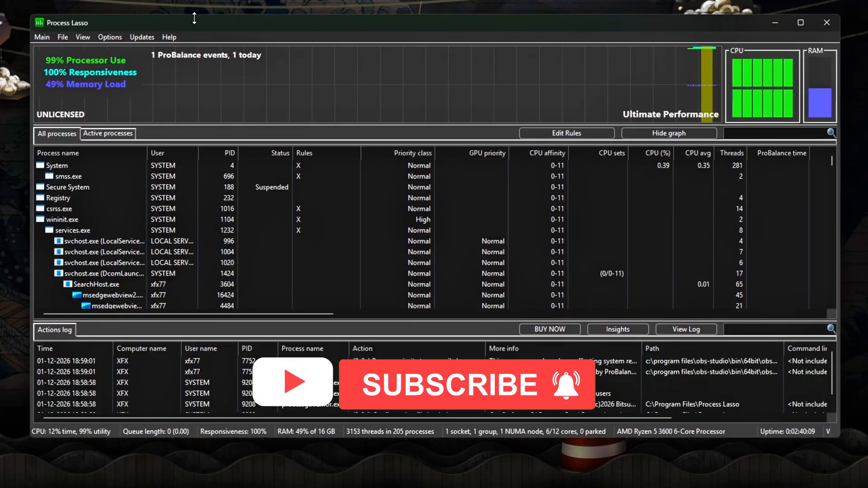
Step: Make High Performance Overlay the active power profile from the Main menu
click(42, 37)
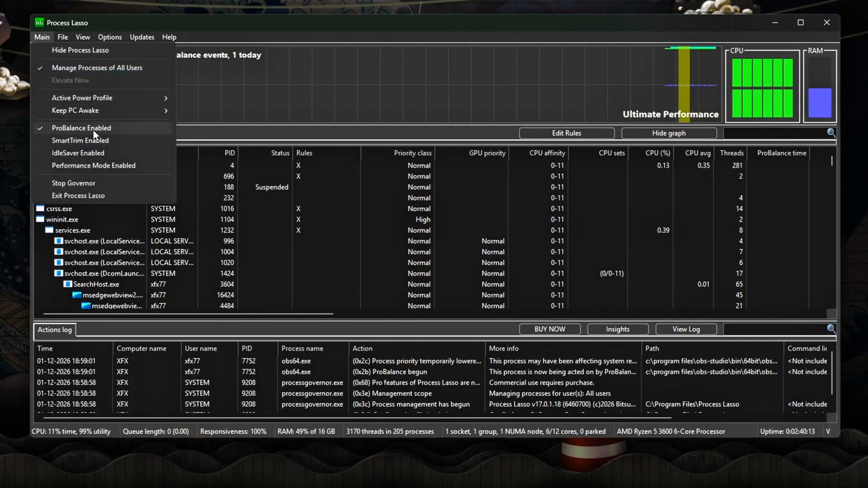
mouse_move(89, 130)
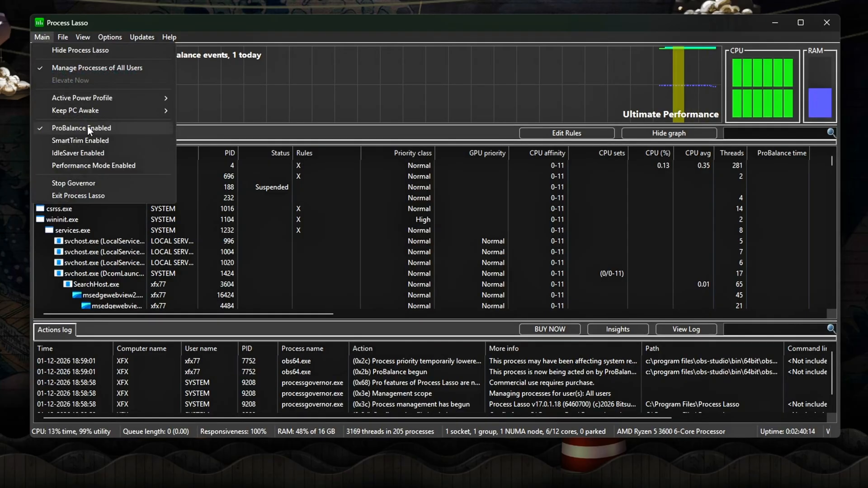
mouse_move(94, 132)
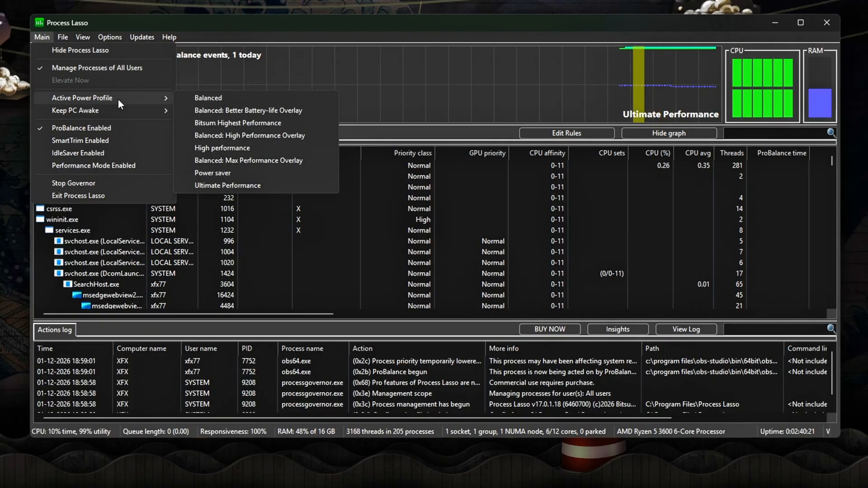
mouse_move(232, 144)
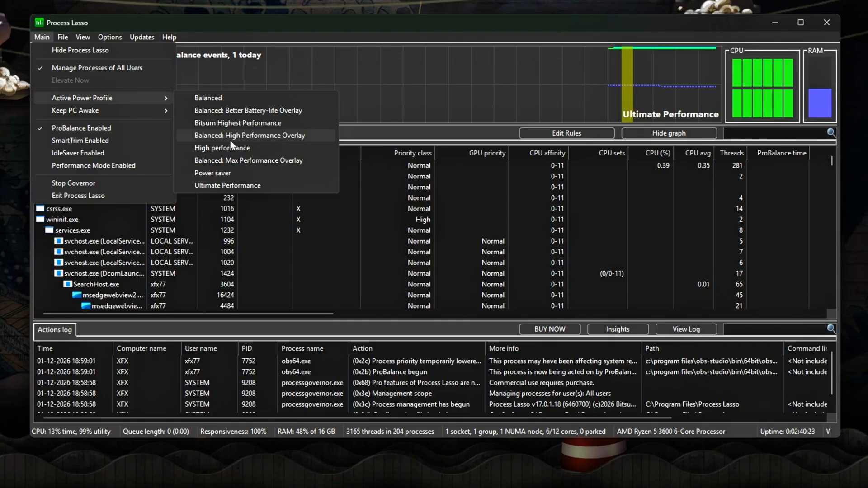
mouse_move(242, 129)
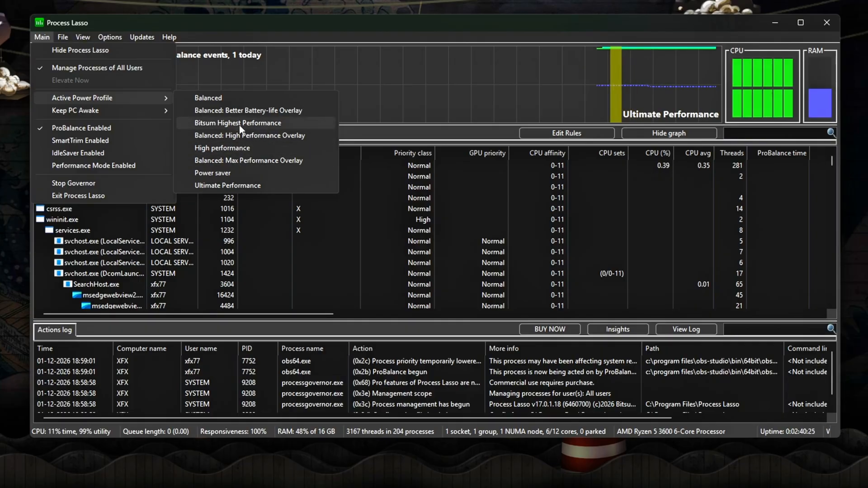
click(250, 136)
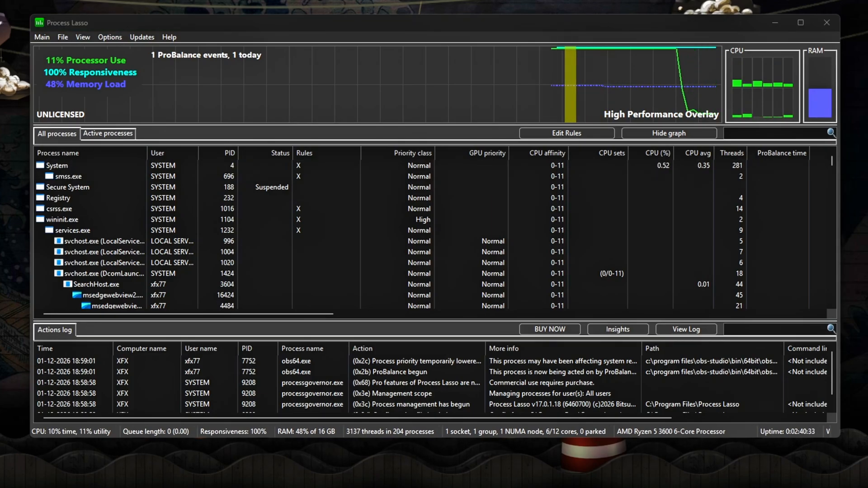
Step: Filter the process list to obs64.exe and assign it the Bitsum Highest Performance power profile
text(locate our)
text(obs)
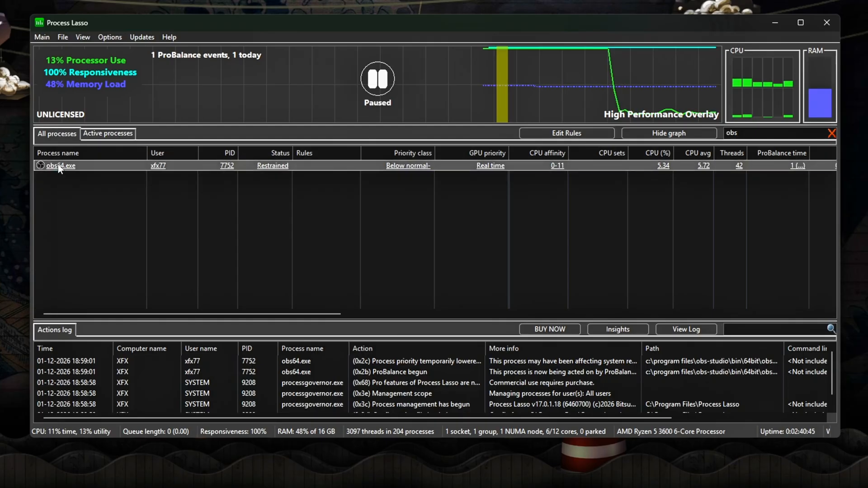
right_click(59, 166)
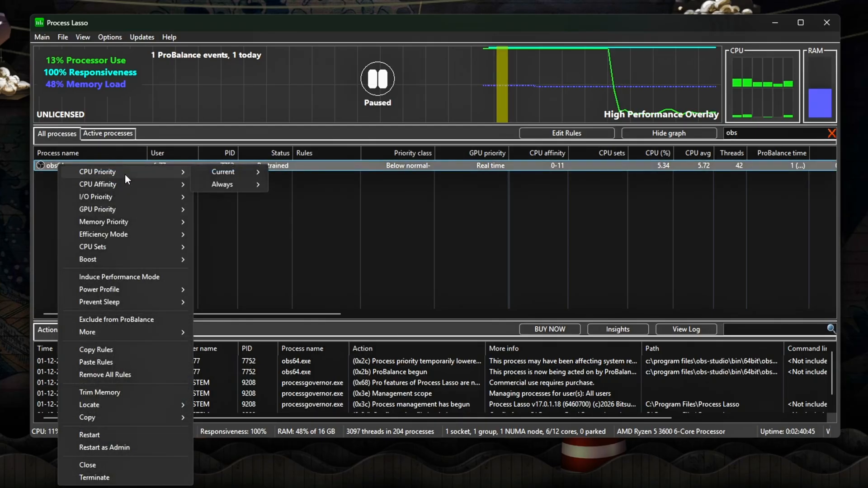
click(222, 184)
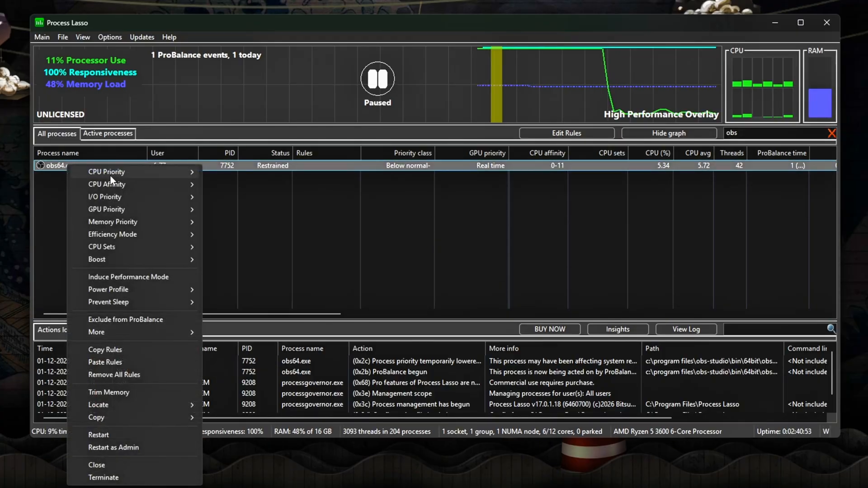
mouse_move(116, 246)
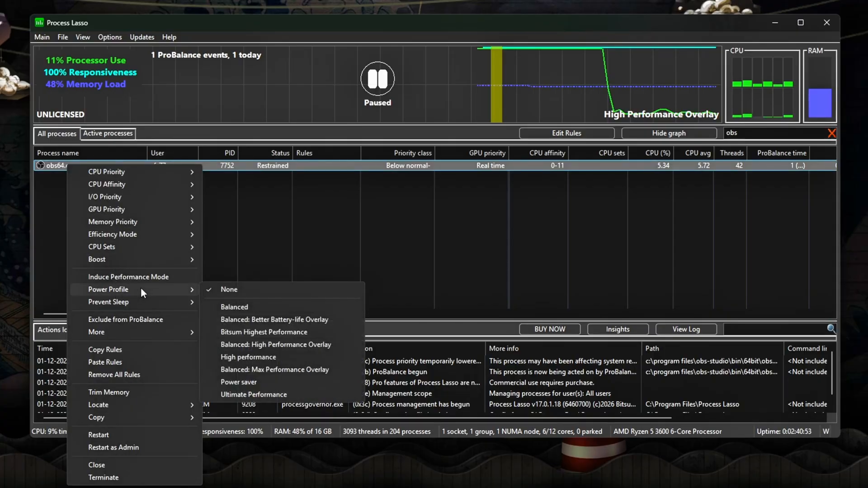
mouse_move(245, 336)
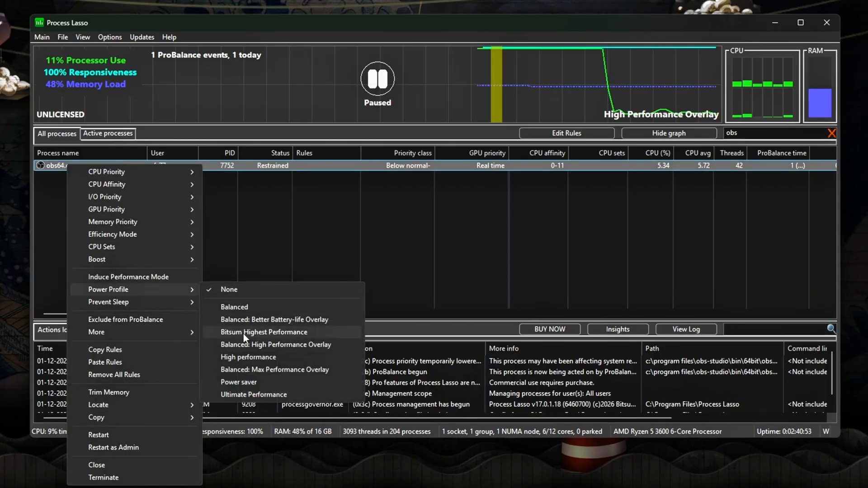
click(264, 332)
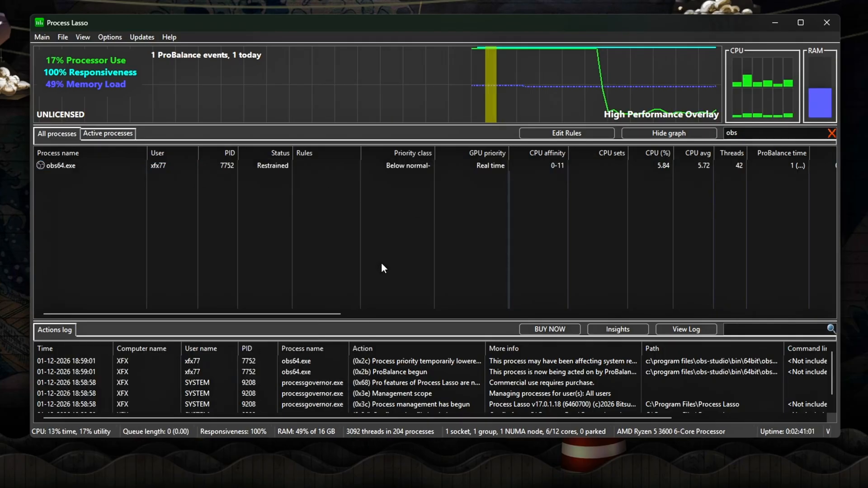
Step: Reopen obs64.exe's actions and go into its CPU Affinity > Always settings
click(61, 165)
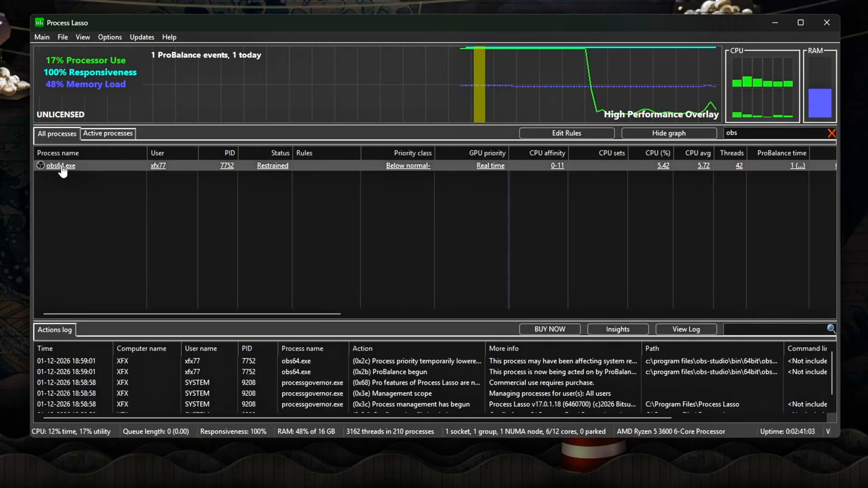
right_click(60, 165)
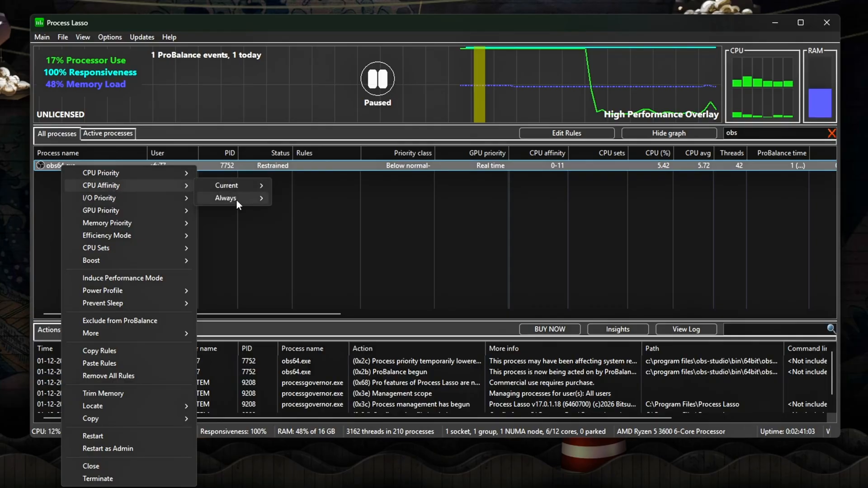
click(226, 198)
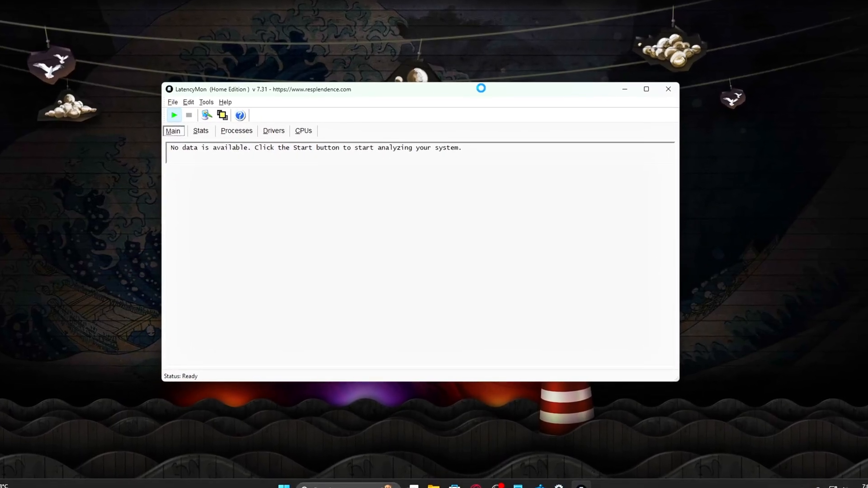
Step: Start the LatencyMon analysis and browse the Processes, Drivers and CPUs statistics
drag(481, 89, 454, 91)
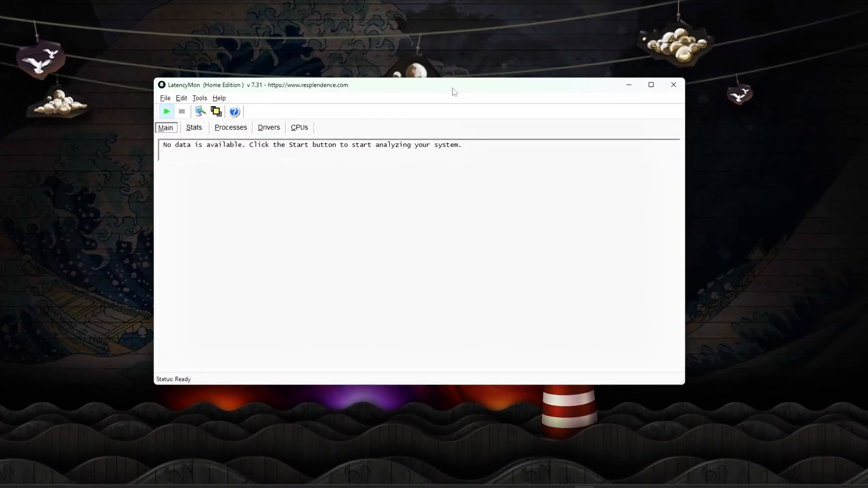
click(166, 111)
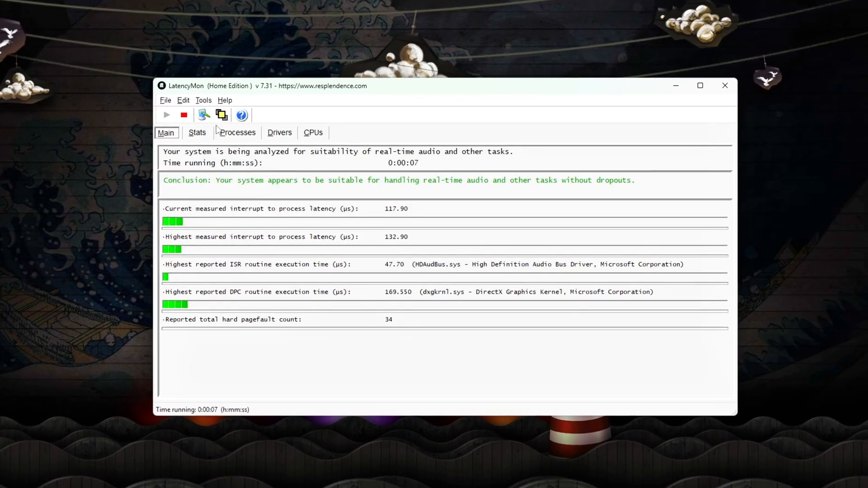
click(239, 132)
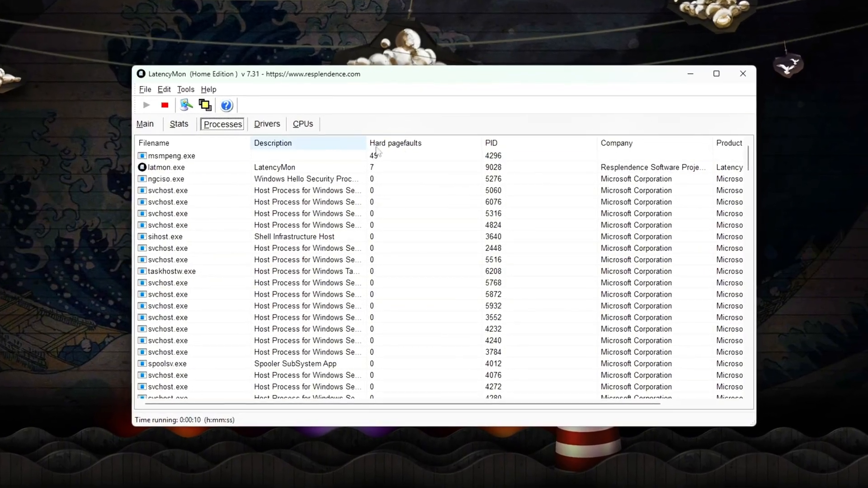
click(267, 124)
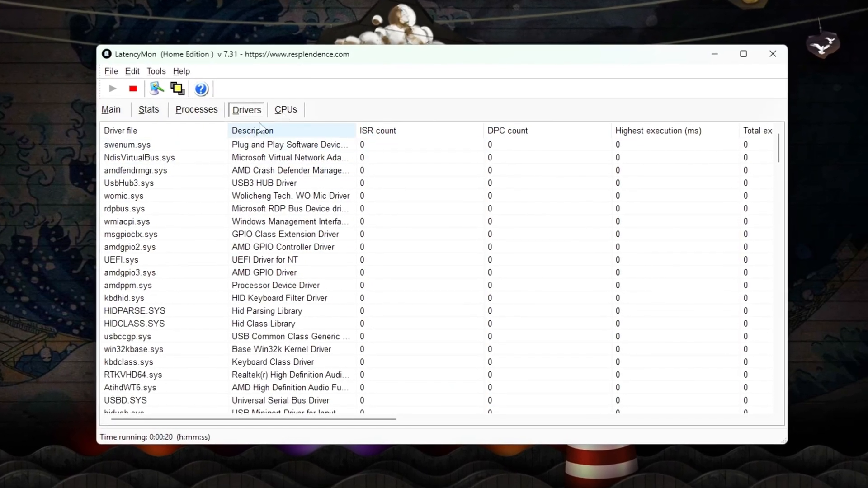
click(286, 109)
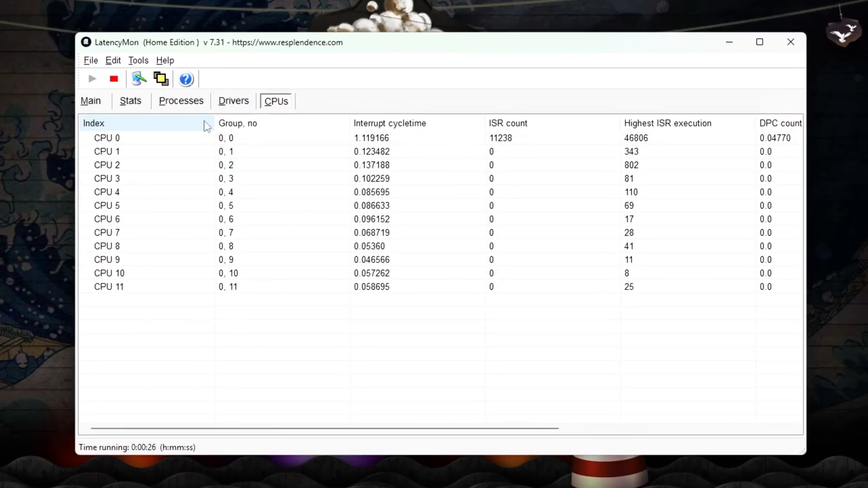
Step: Return to Drivers and sort them by the Highest execution column
click(234, 102)
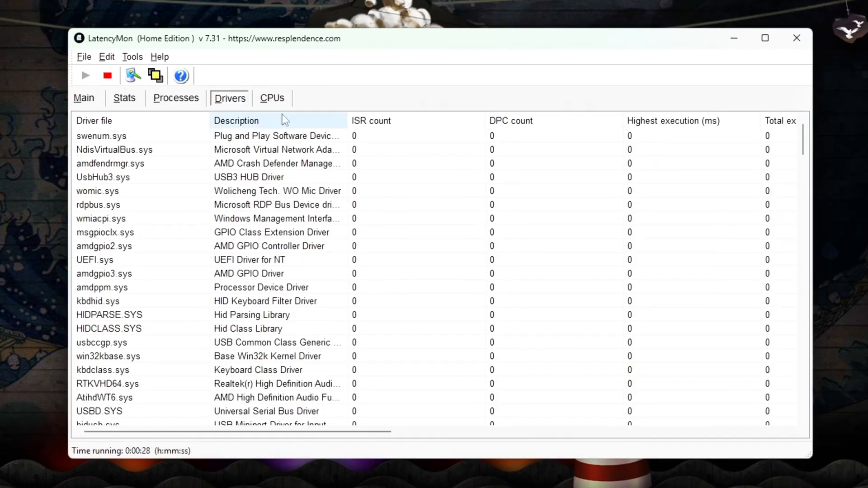
scroll(down, 3)
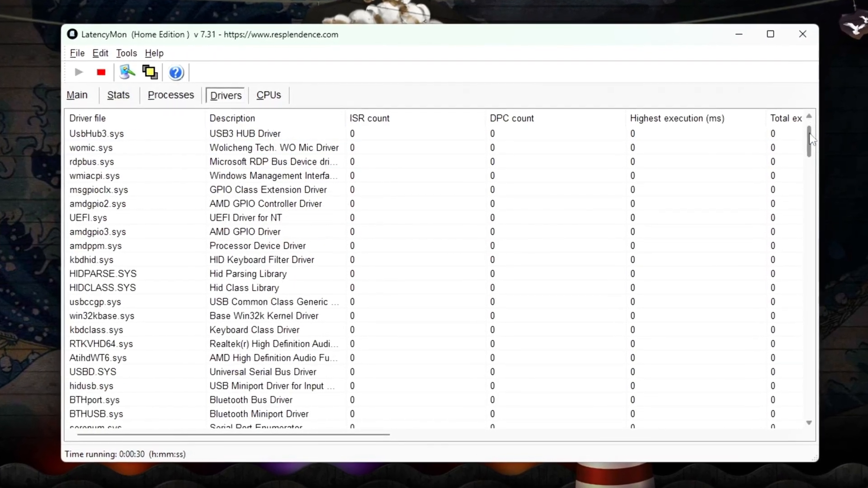
click(689, 117)
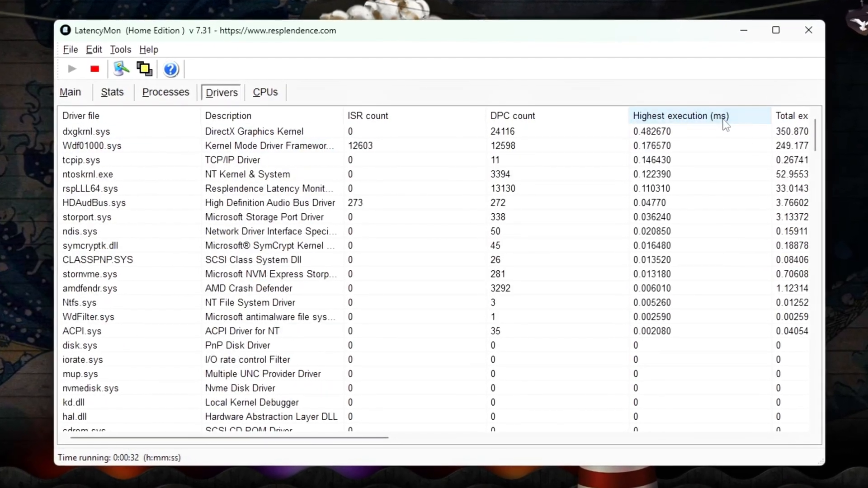